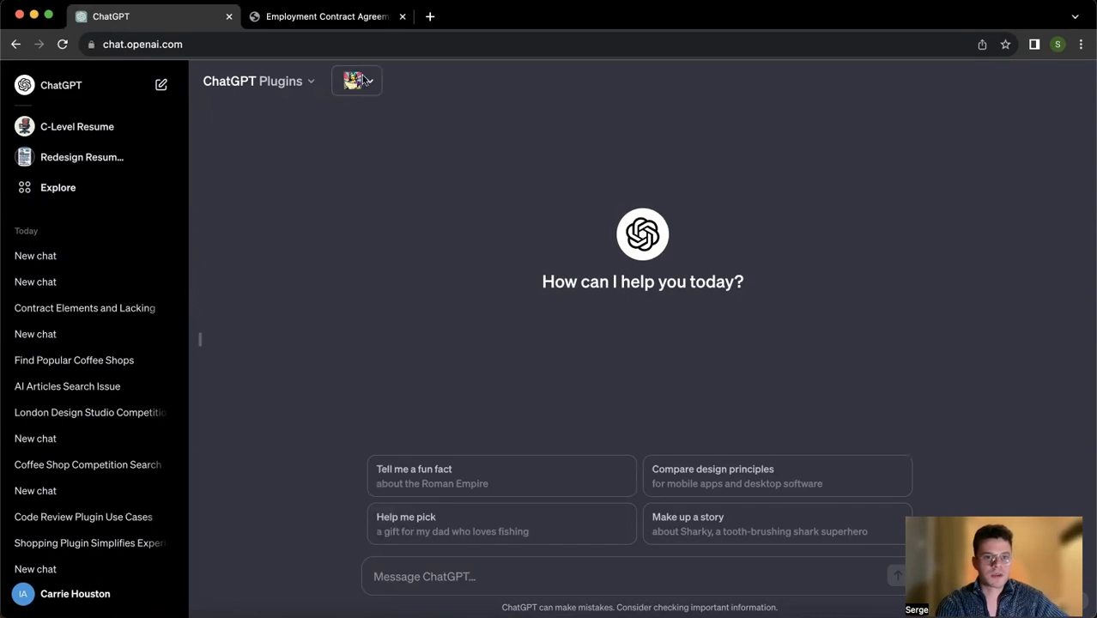
Confirm A&B Summarize! is enabled, then scroll the employment contract PDF to page 3
click(357, 80)
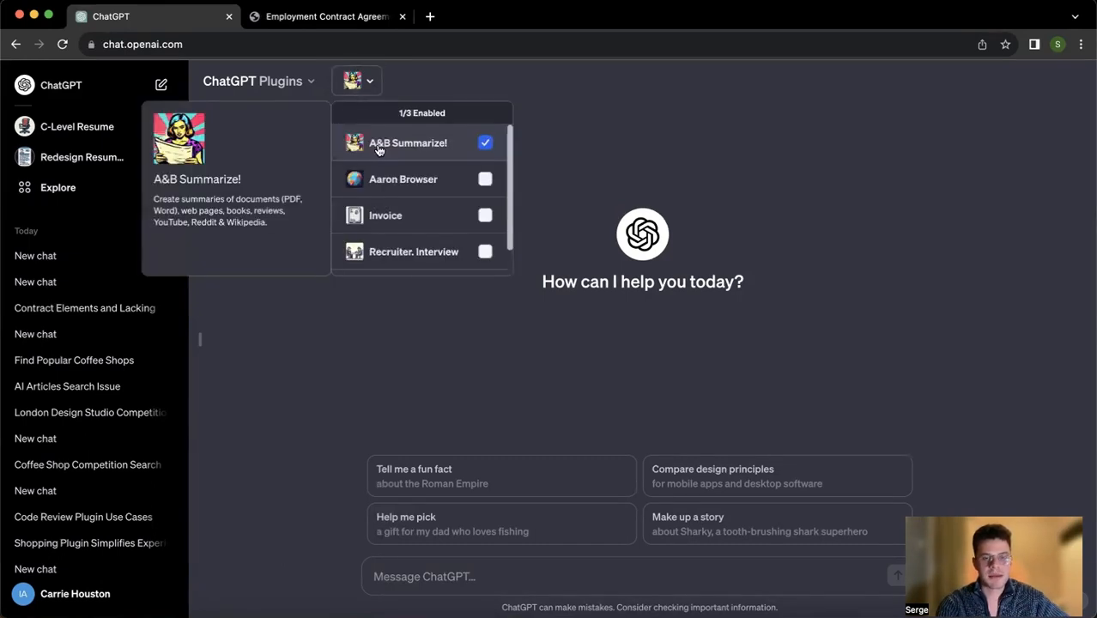
click(398, 349)
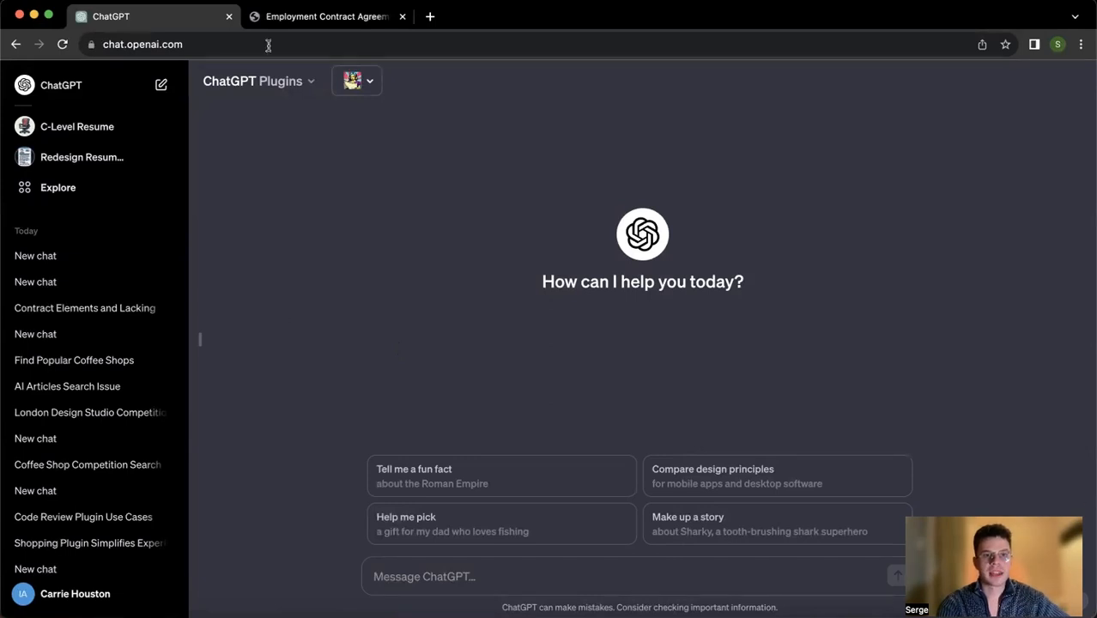
click(326, 15)
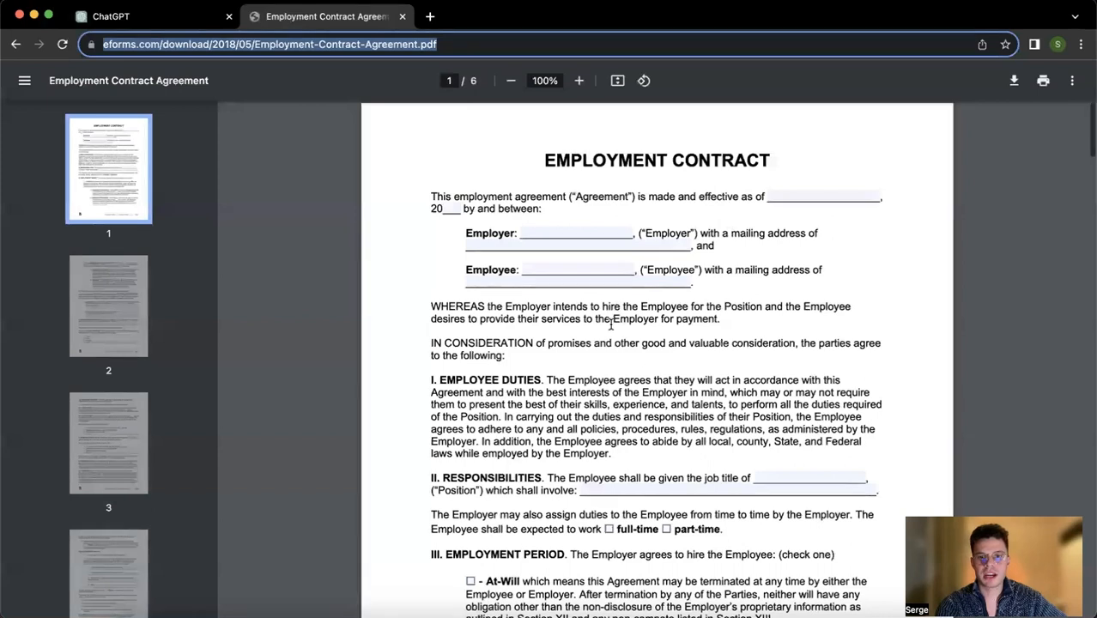
scroll(down, 3)
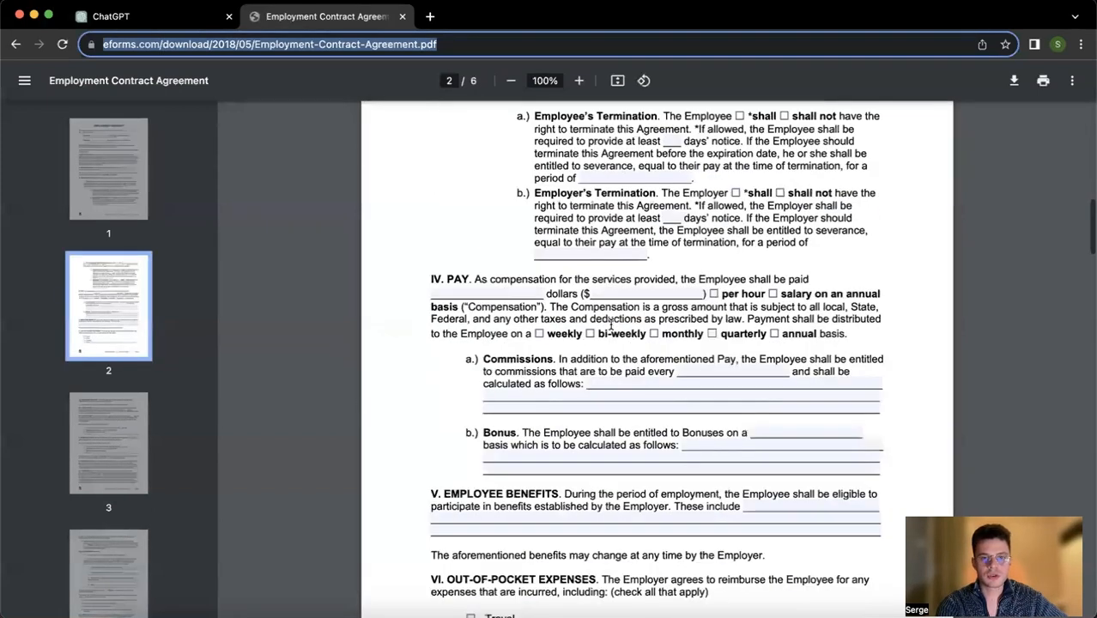
scroll(down, 3)
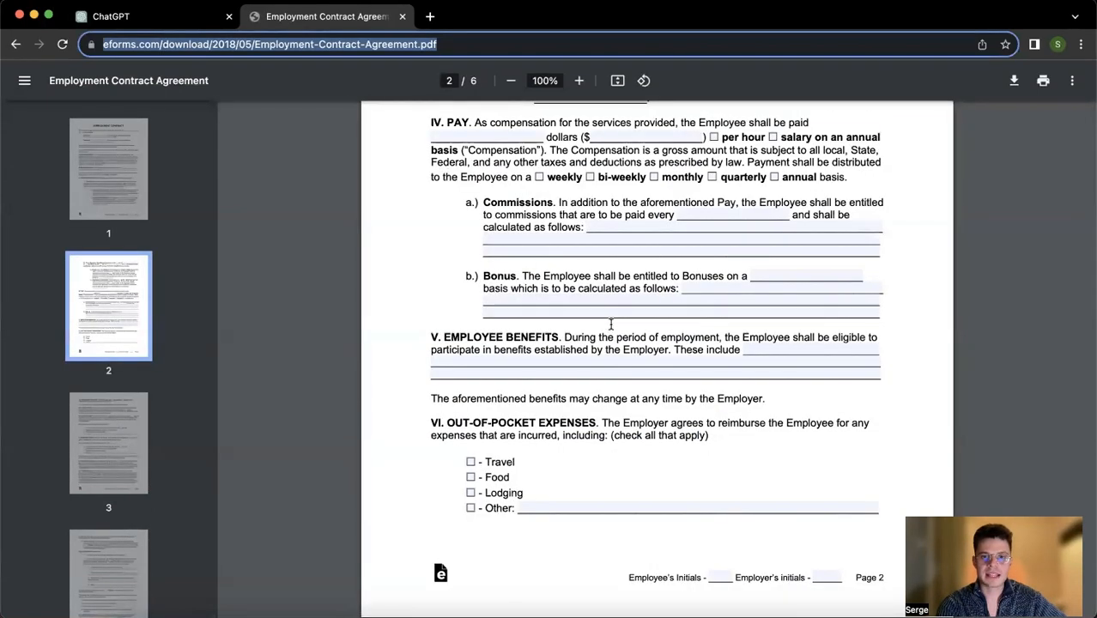
scroll(down, 3)
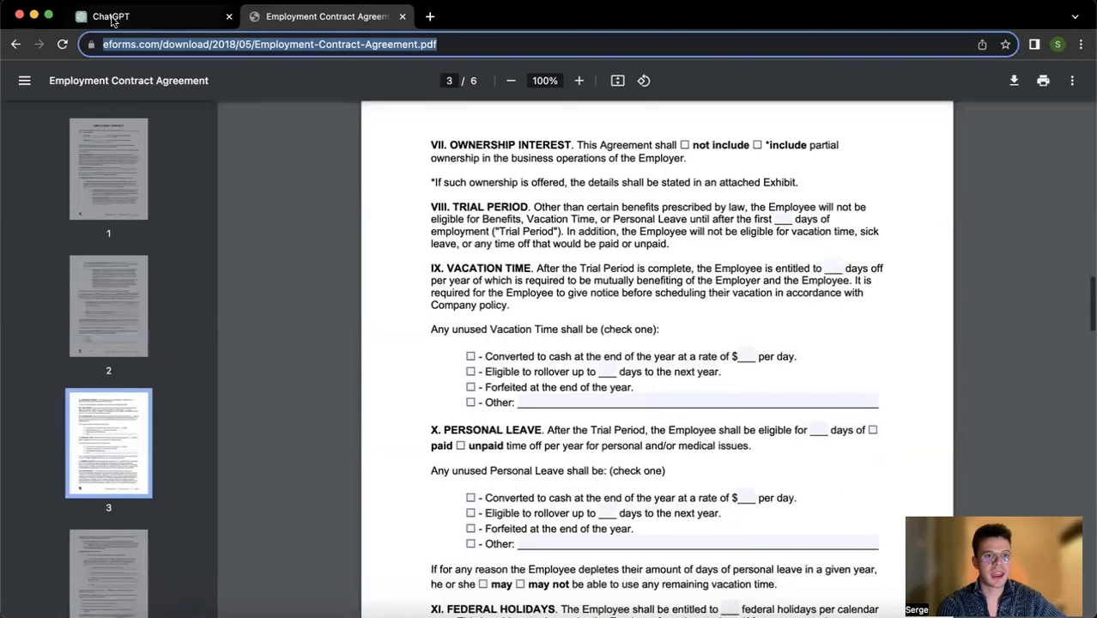
Ask 'what is lacking in the contract' with the Employment-Contract-Agreement.pdf link
click(111, 17)
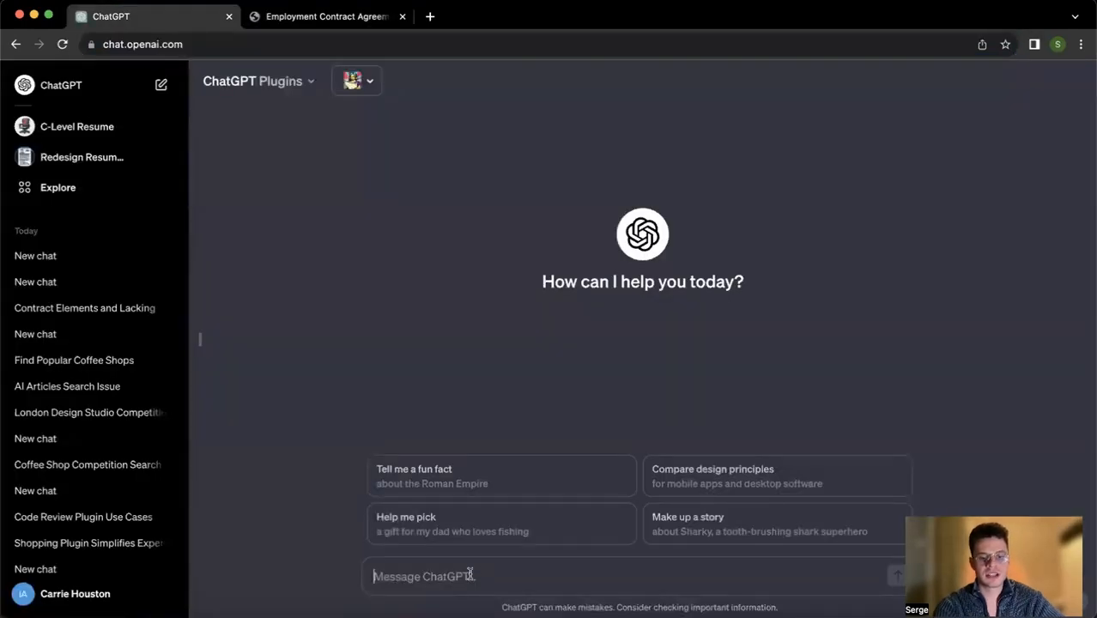
text(https://eforms.com/download/2018/05/Employment-Contract-Agreement.pdf)
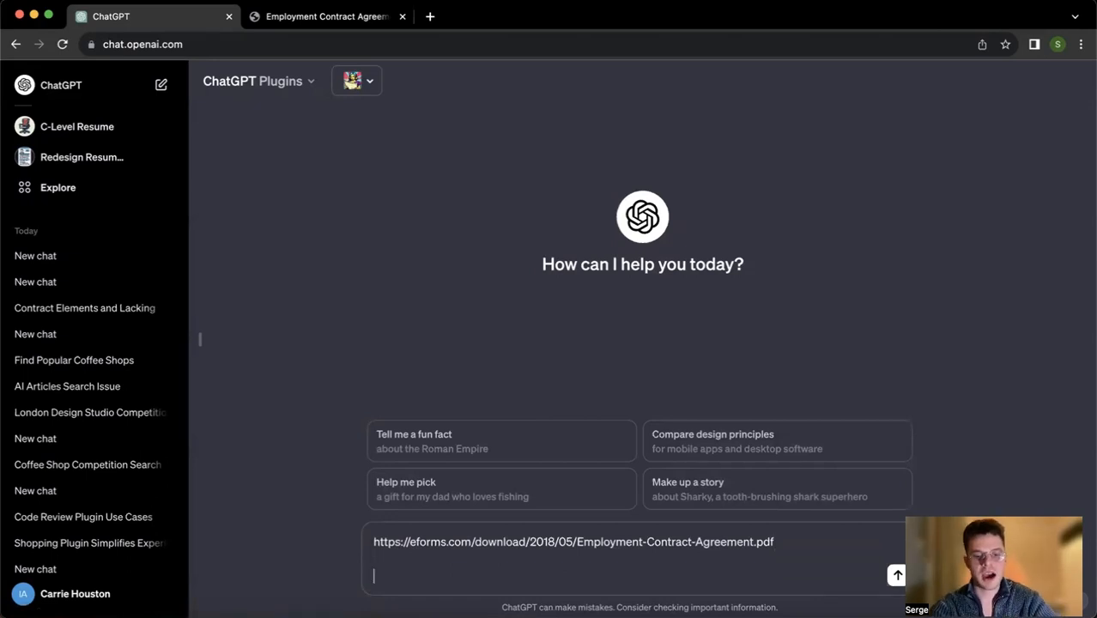
text(what is)
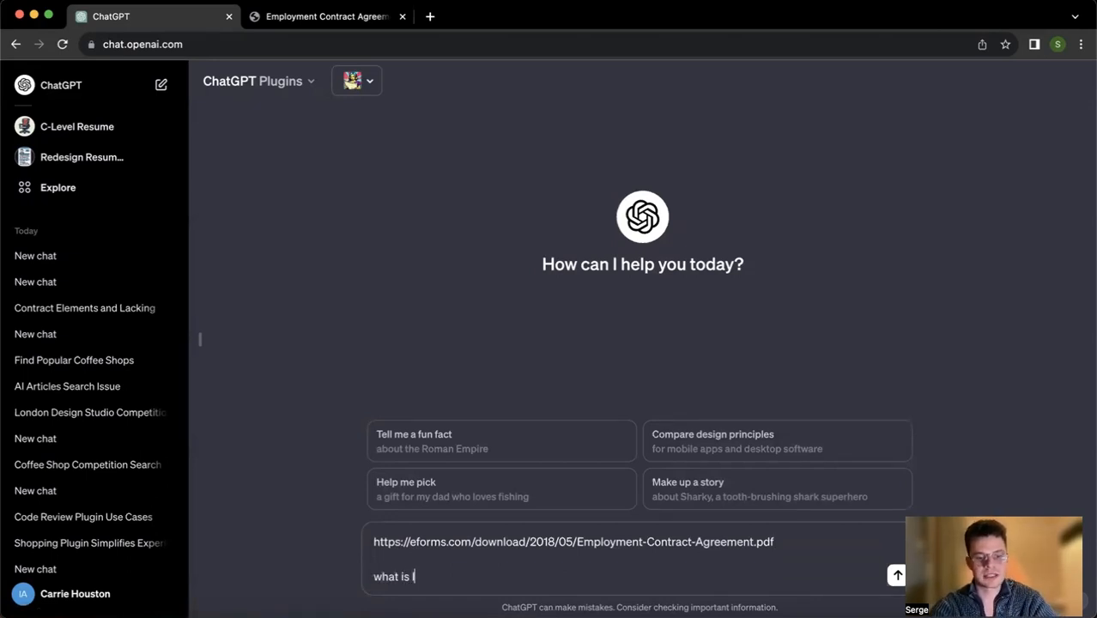
text(lacking in the contract)
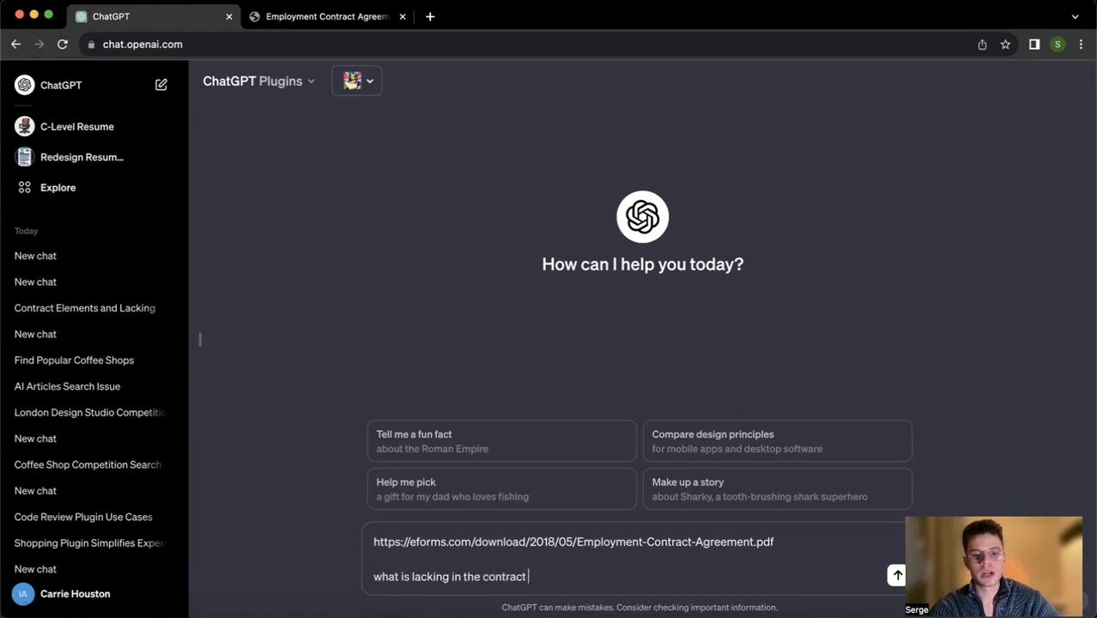
click(897, 575)
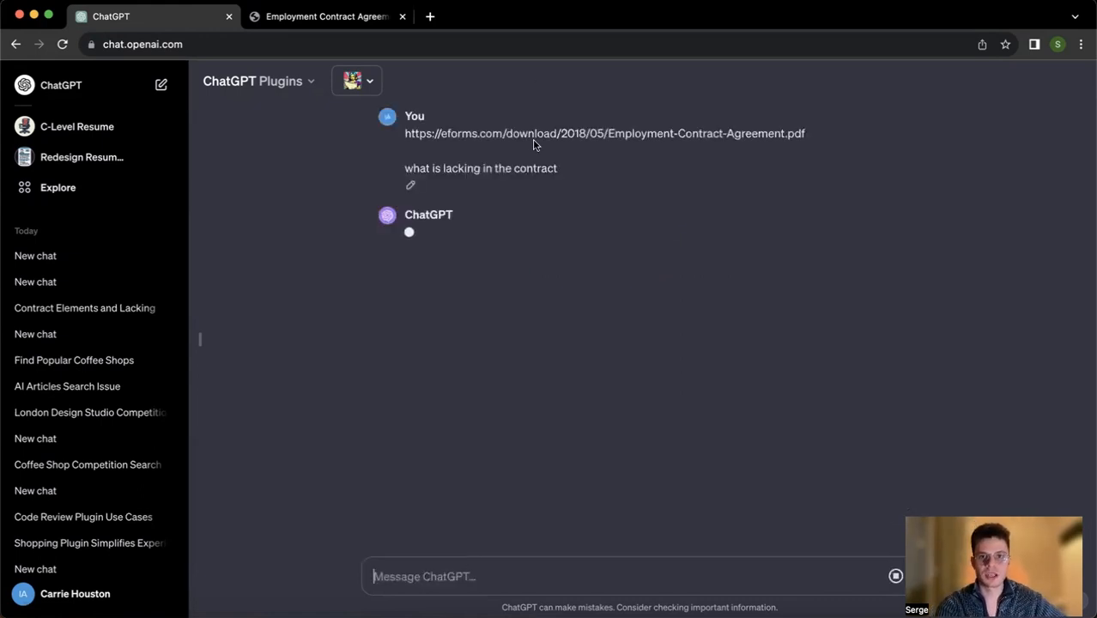
mouse_move(708, 151)
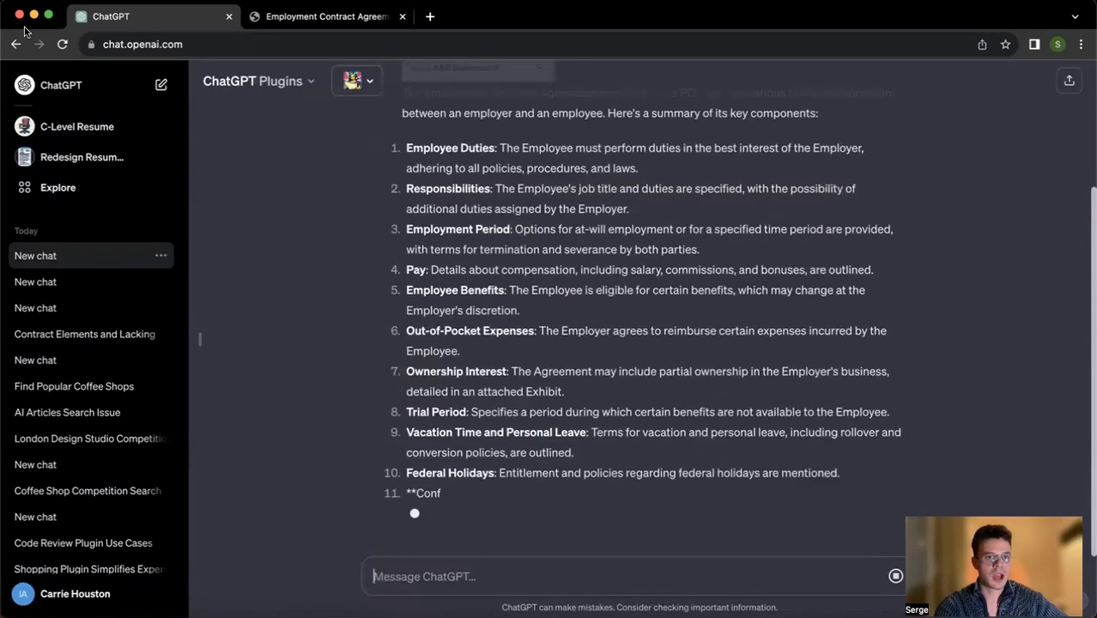
Enable the Invoice plugin in a new chat and request an invoice
click(36, 255)
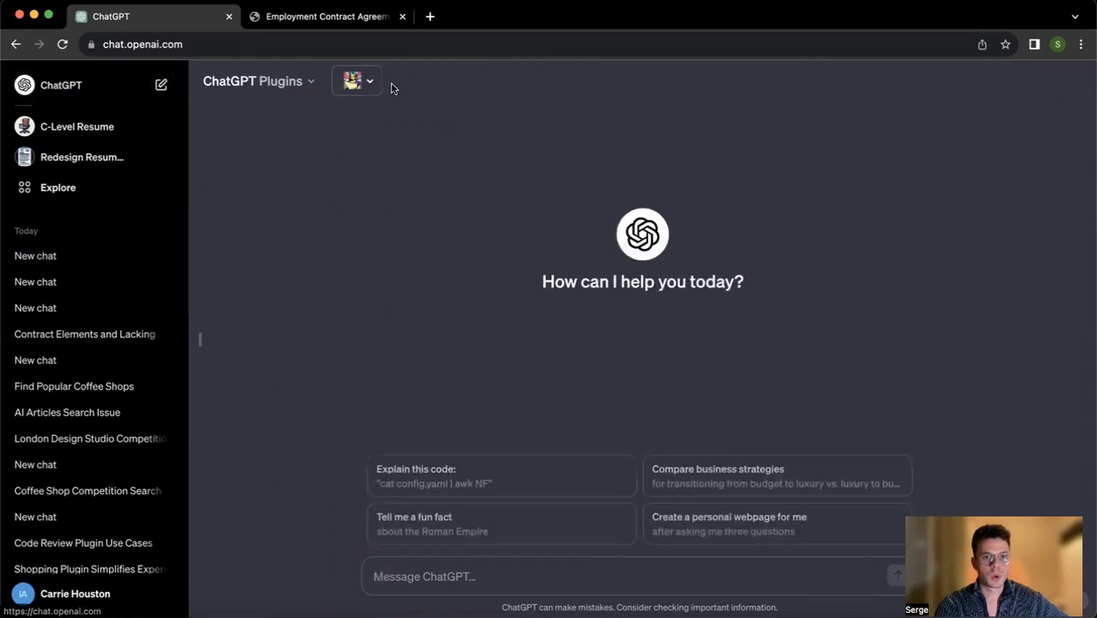
click(356, 80)
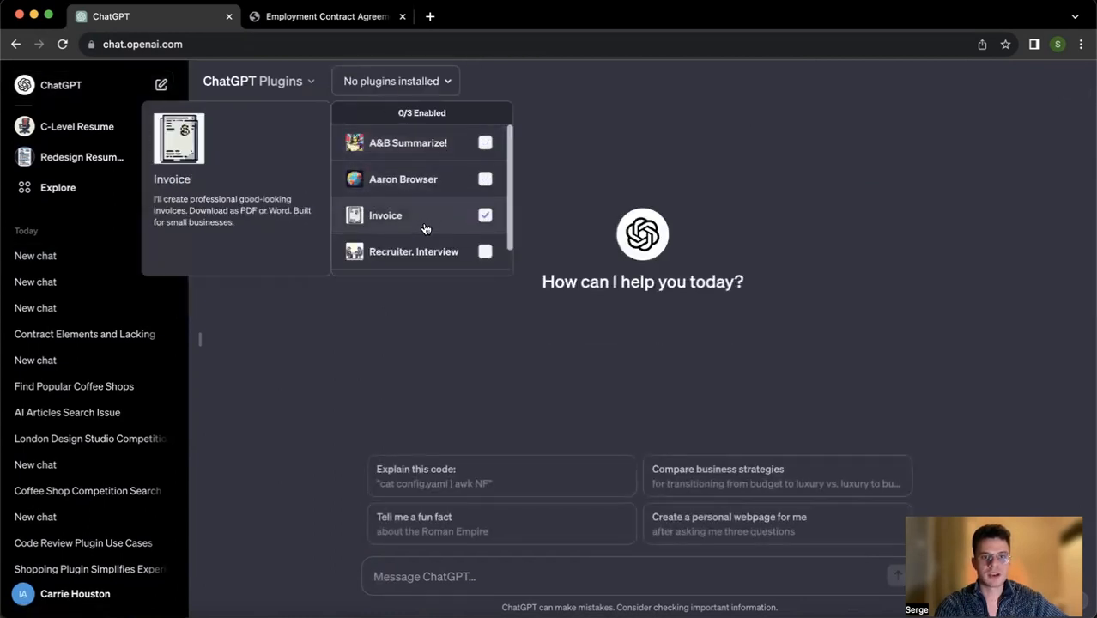
click(485, 215)
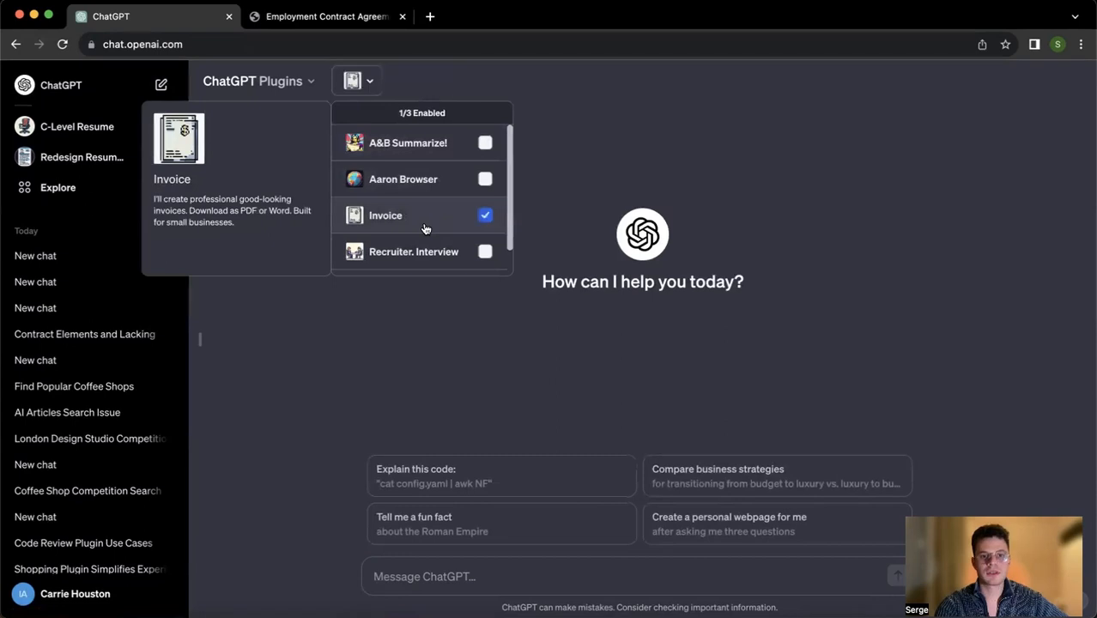
scroll(down, 3)
text(I)
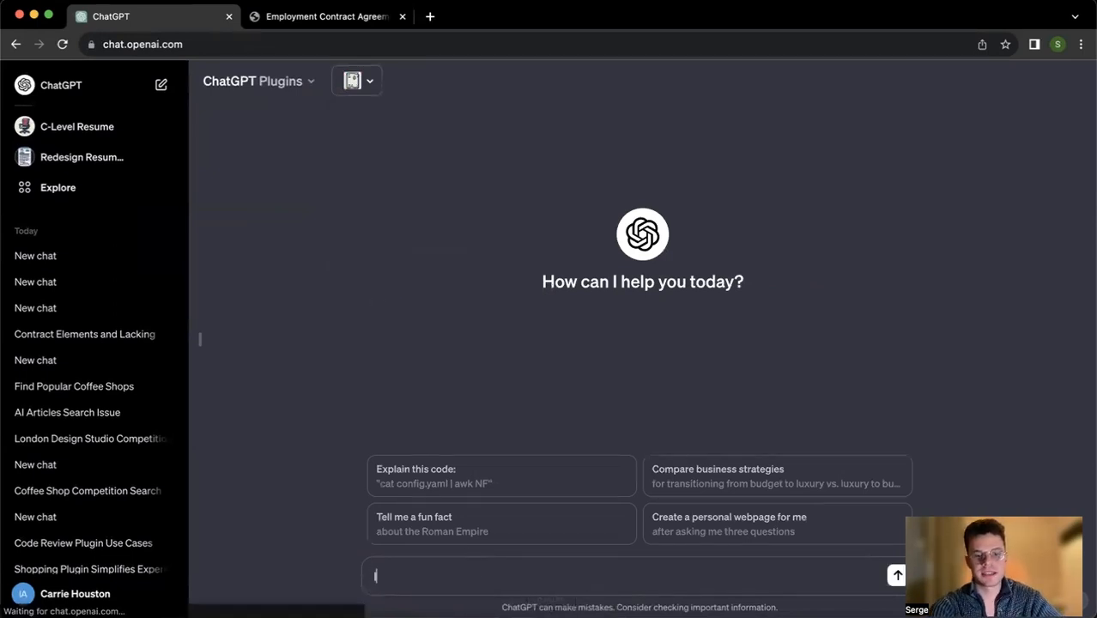
text(Need a)
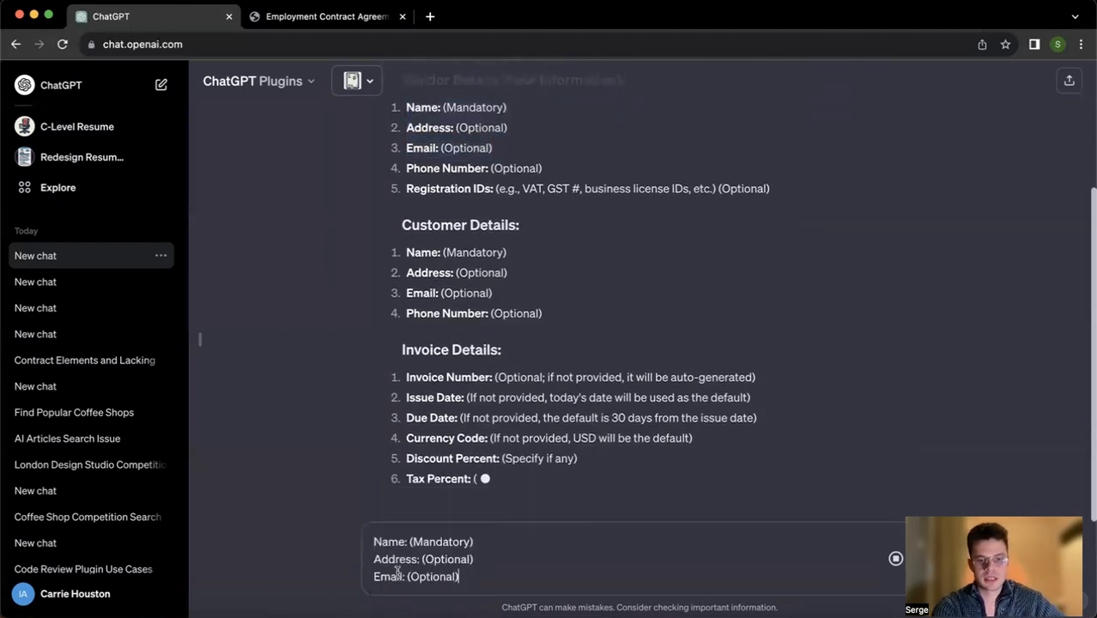
Type vendor ABC's name, street address and email in the reply
text(Address: ABC)
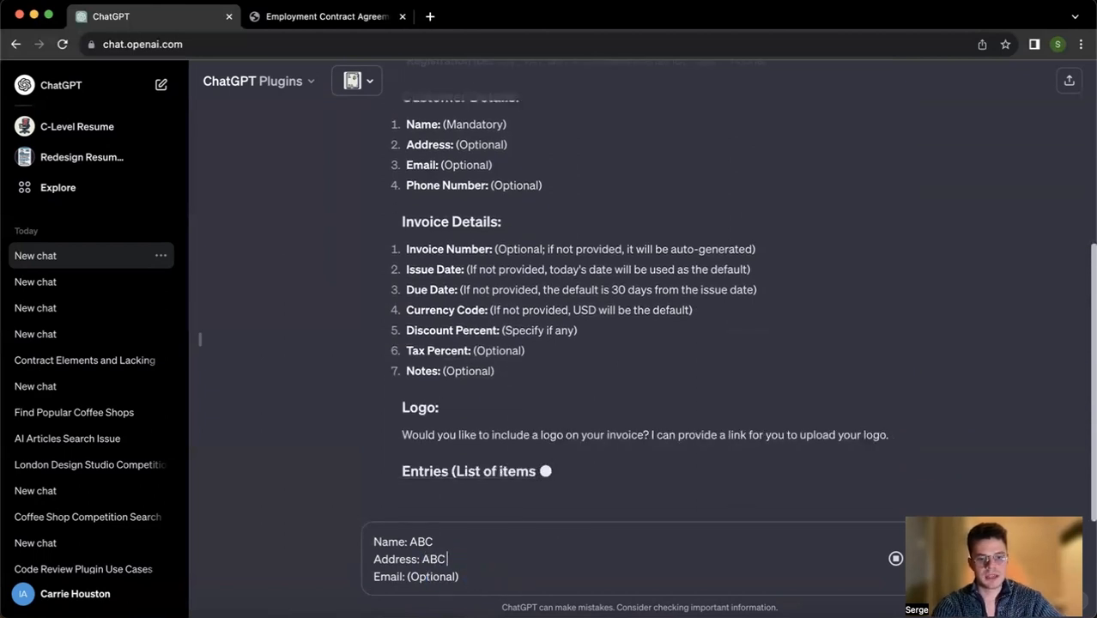
text(Street)
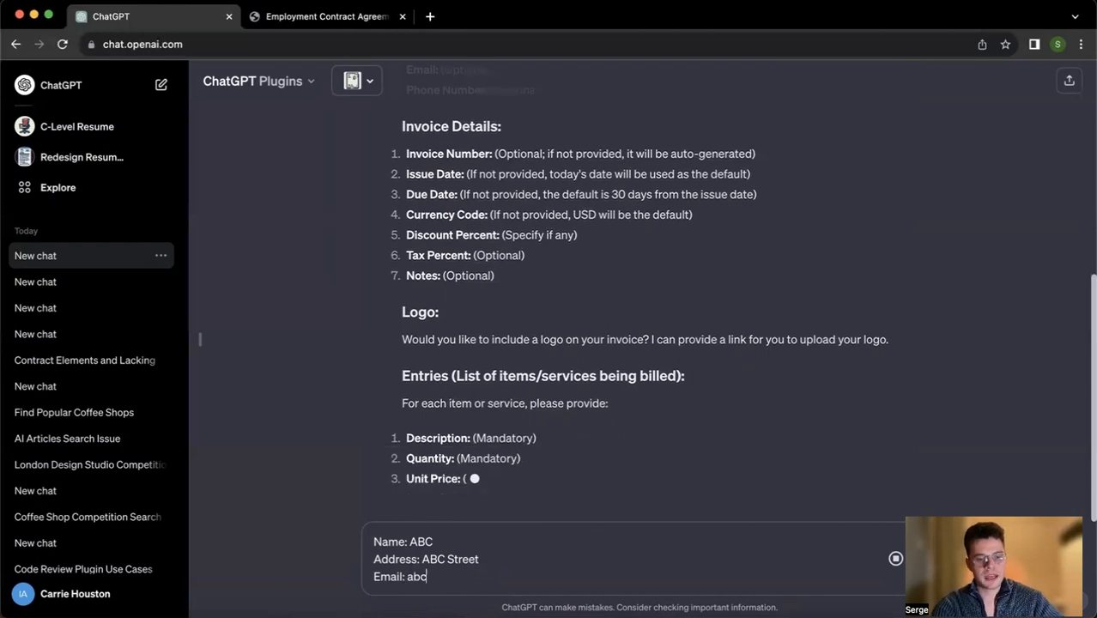
click(326, 16)
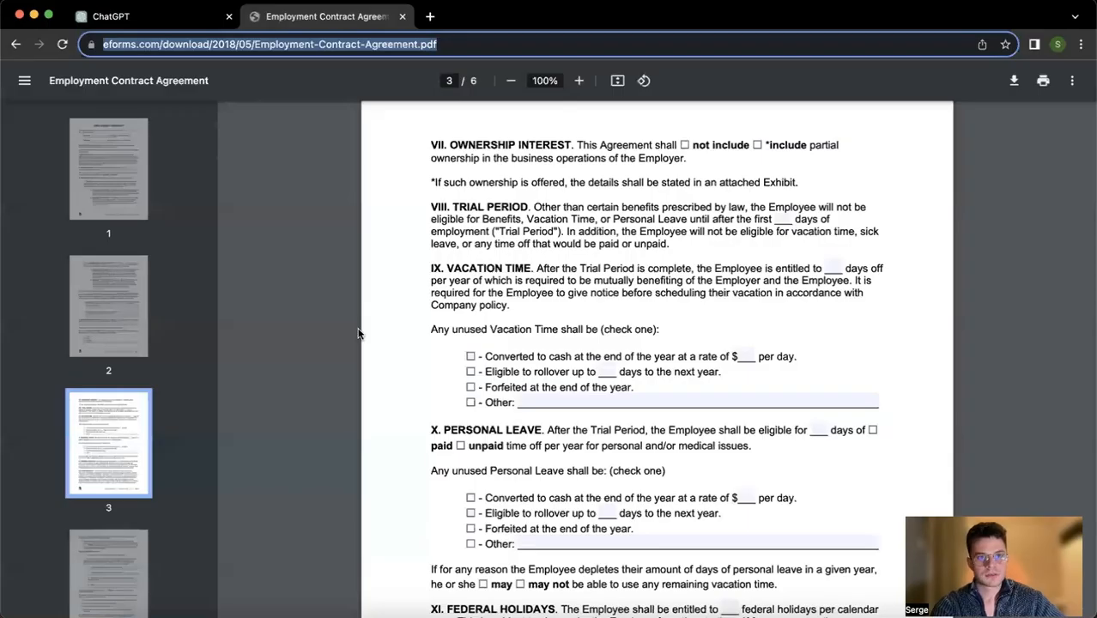
click(128, 16)
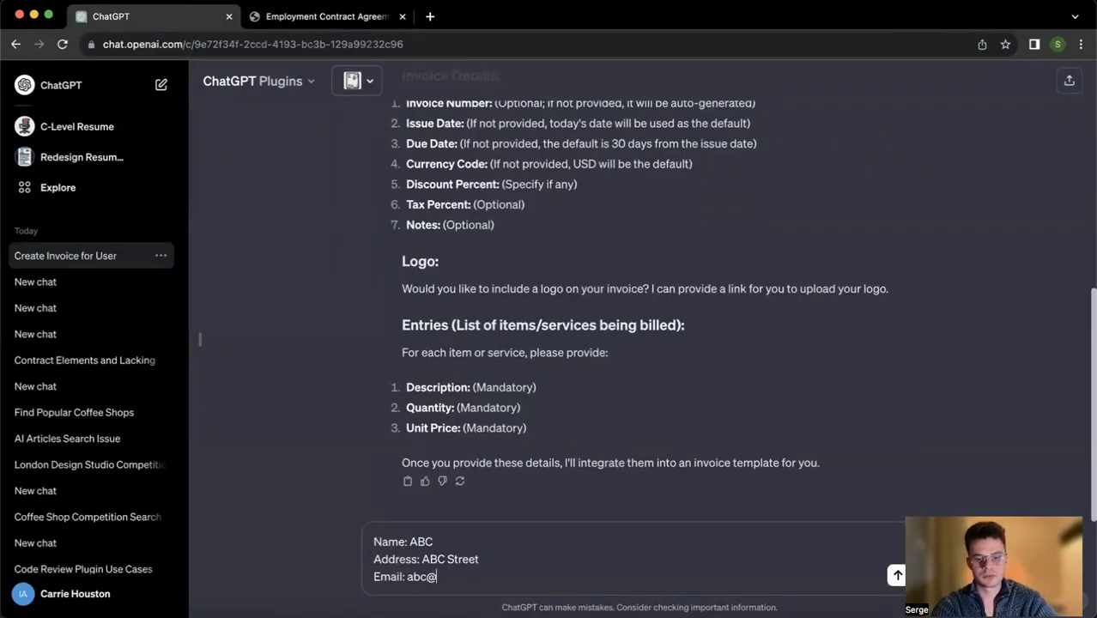
text(us.com)
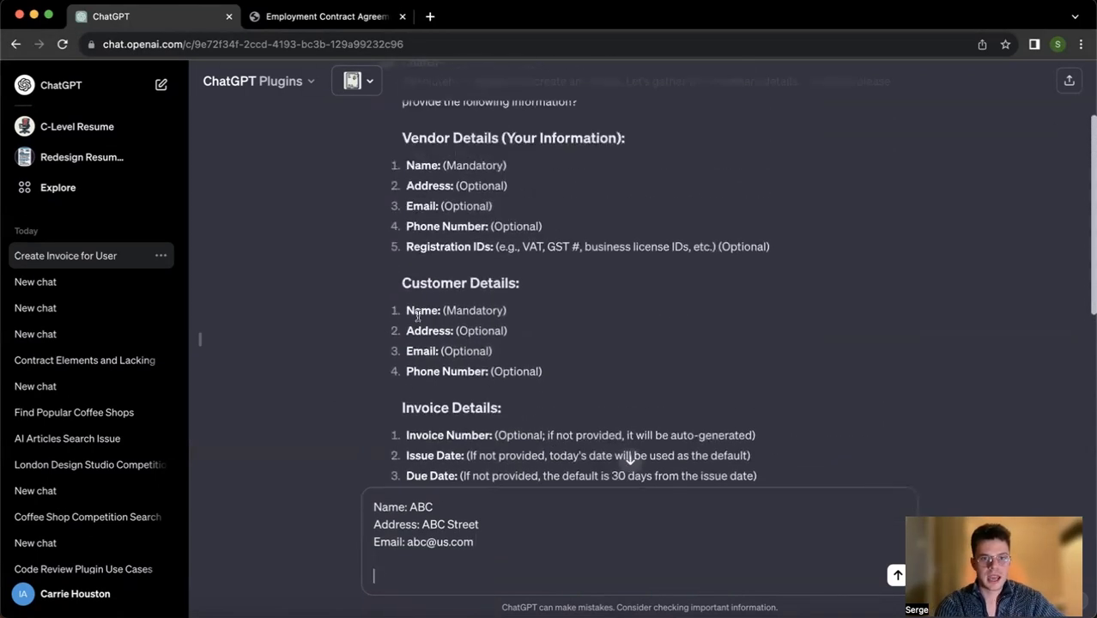
Add customer xyz's name and address lines to the reply
drag(407, 310, 507, 330)
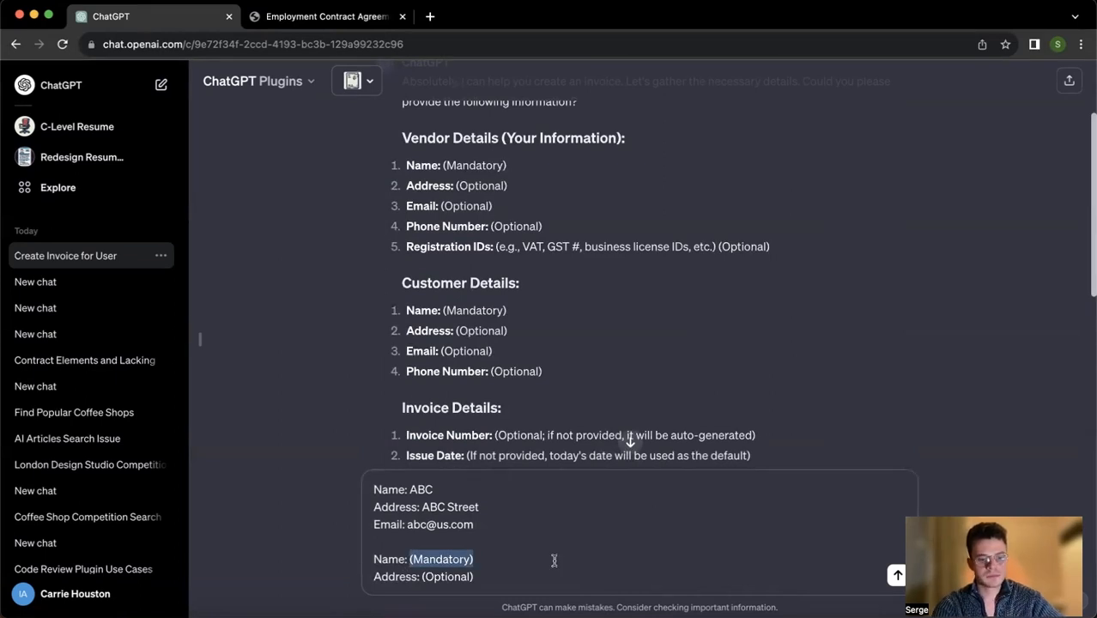
text(xy)
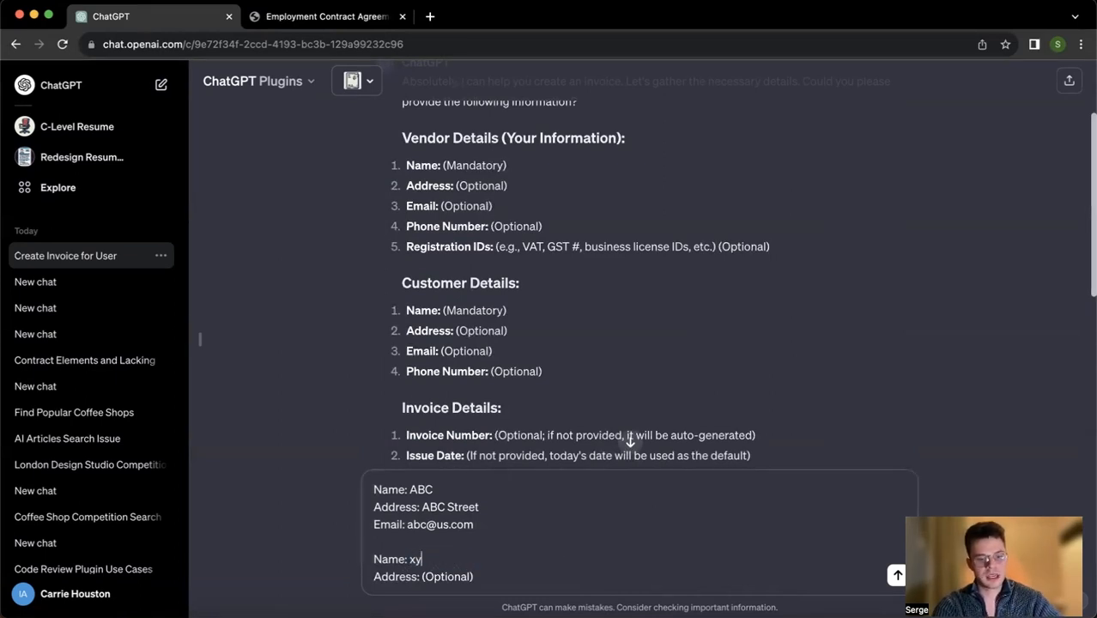
text(z)
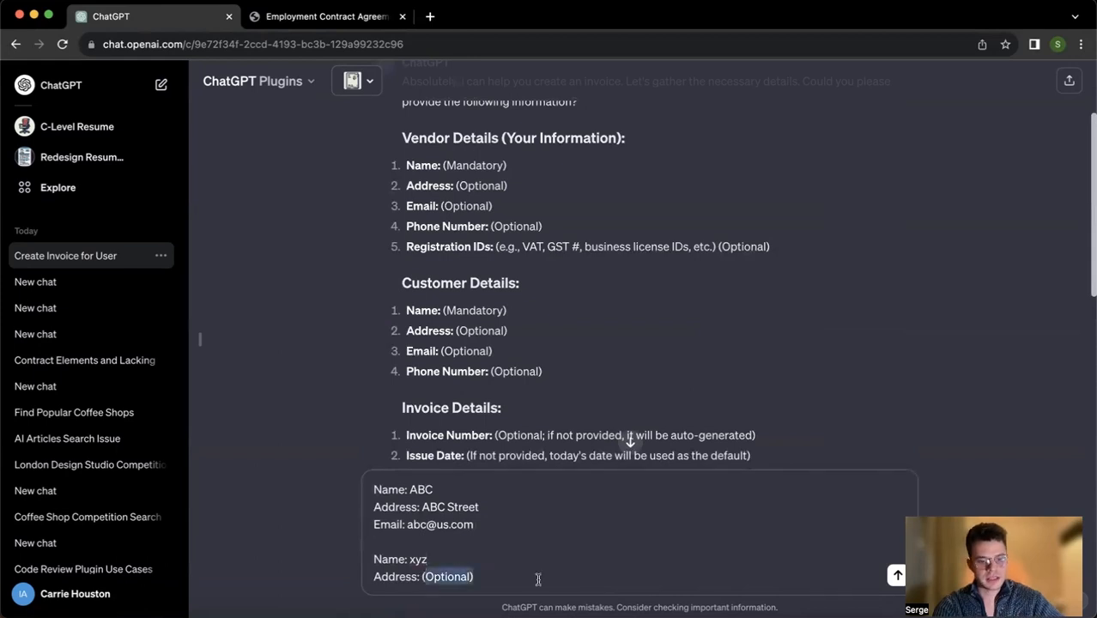
text(xyz street)
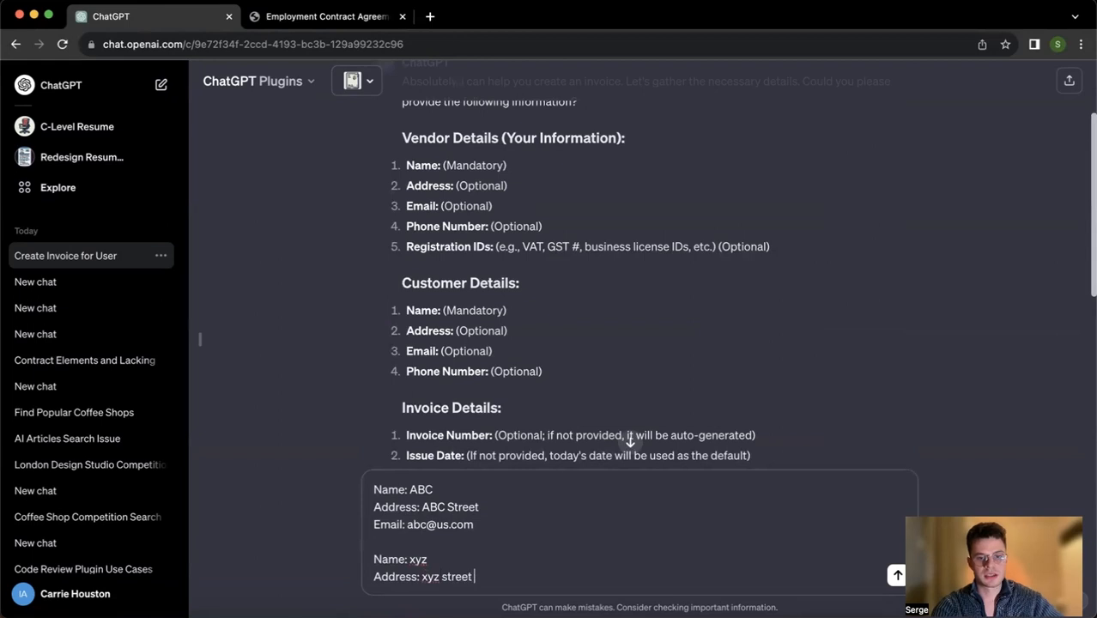
scroll(down, 3)
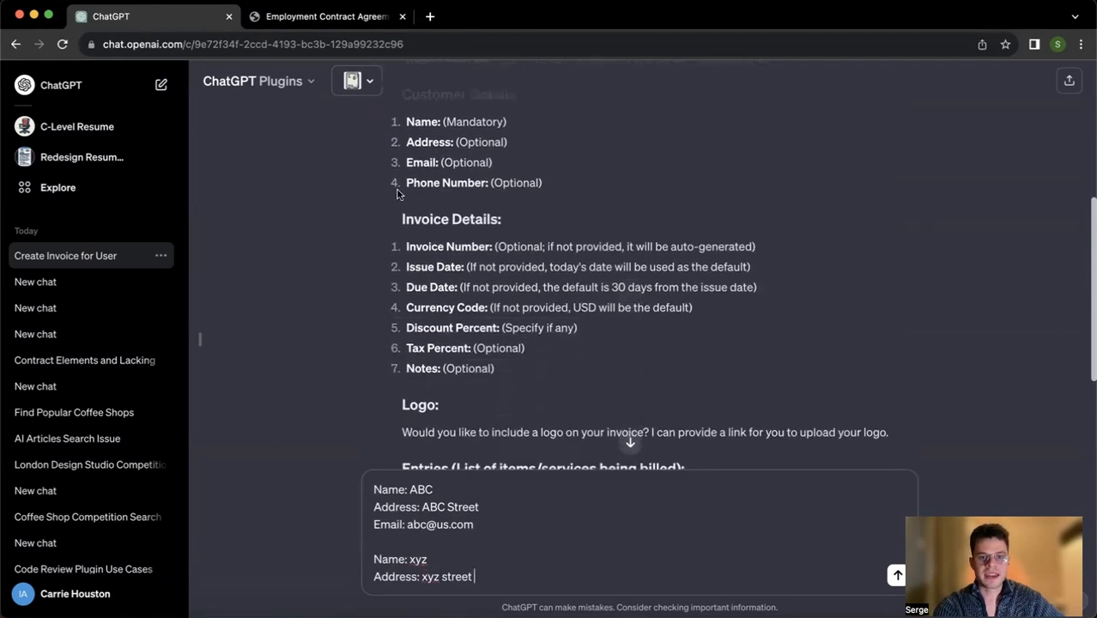
double_click(451, 219)
text(Invoice Details:)
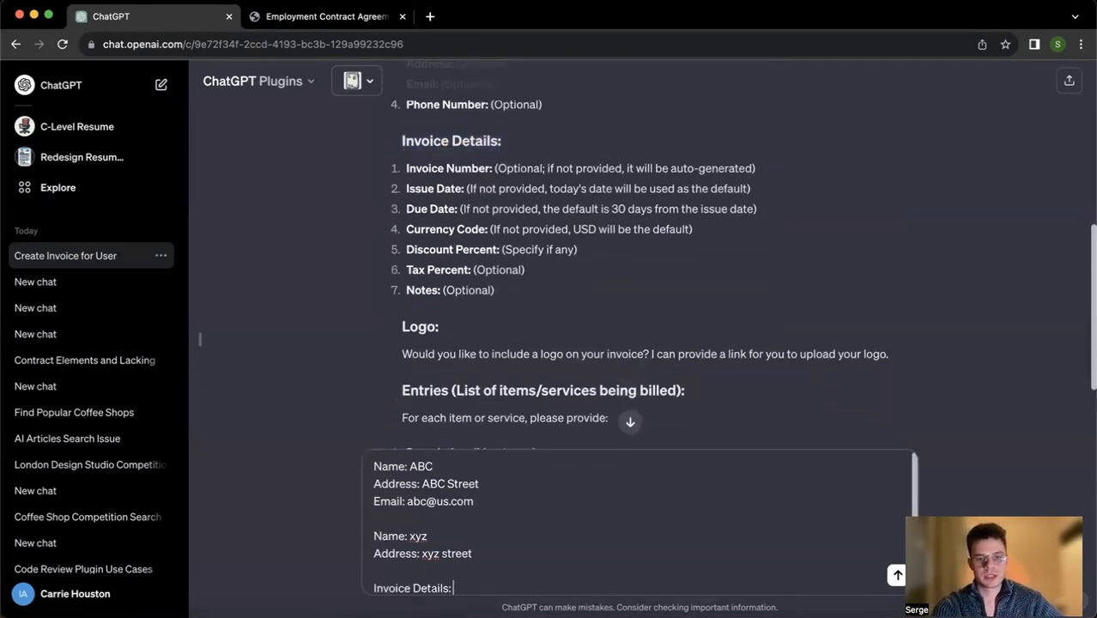
Set invoice details 'by default', add Business Strategy, quantity 1, price 1000, and send
text(by default)
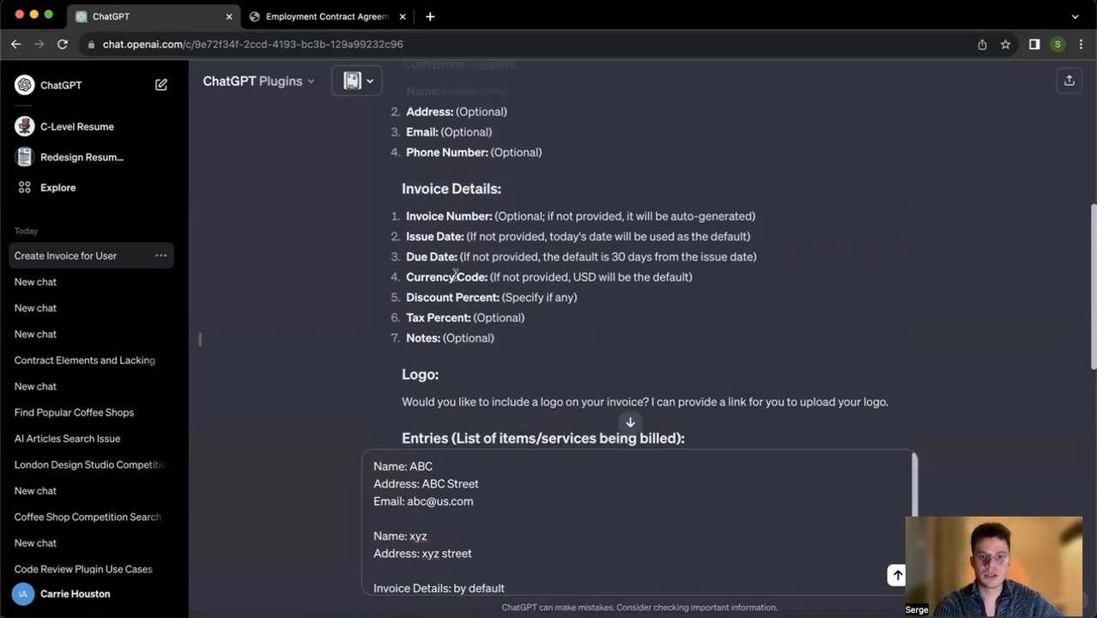
scroll(down, 3)
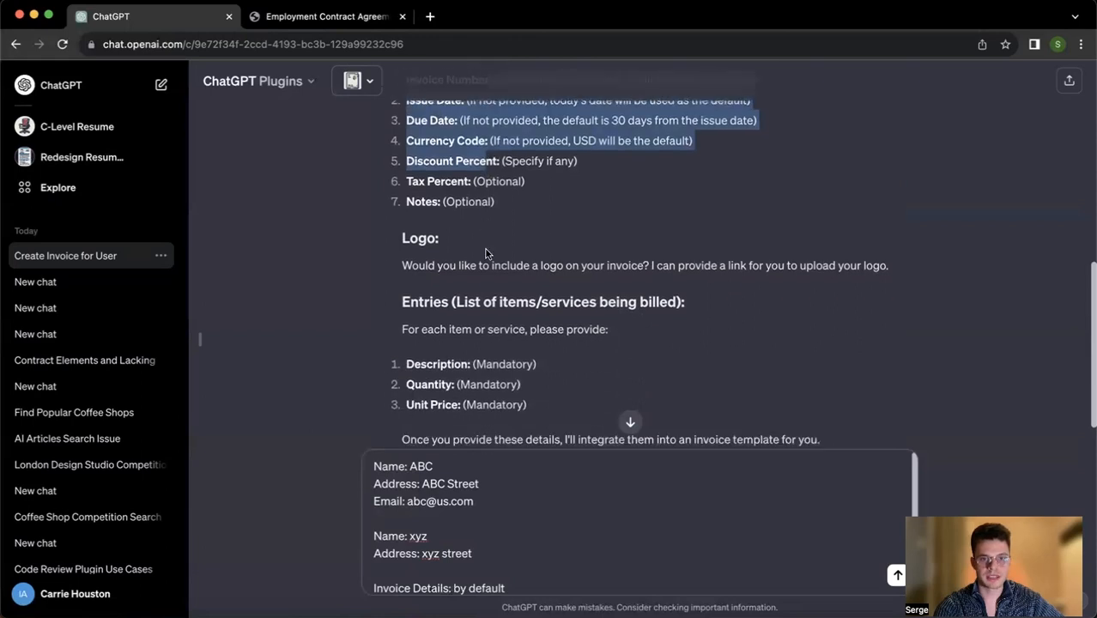
scroll(down, 3)
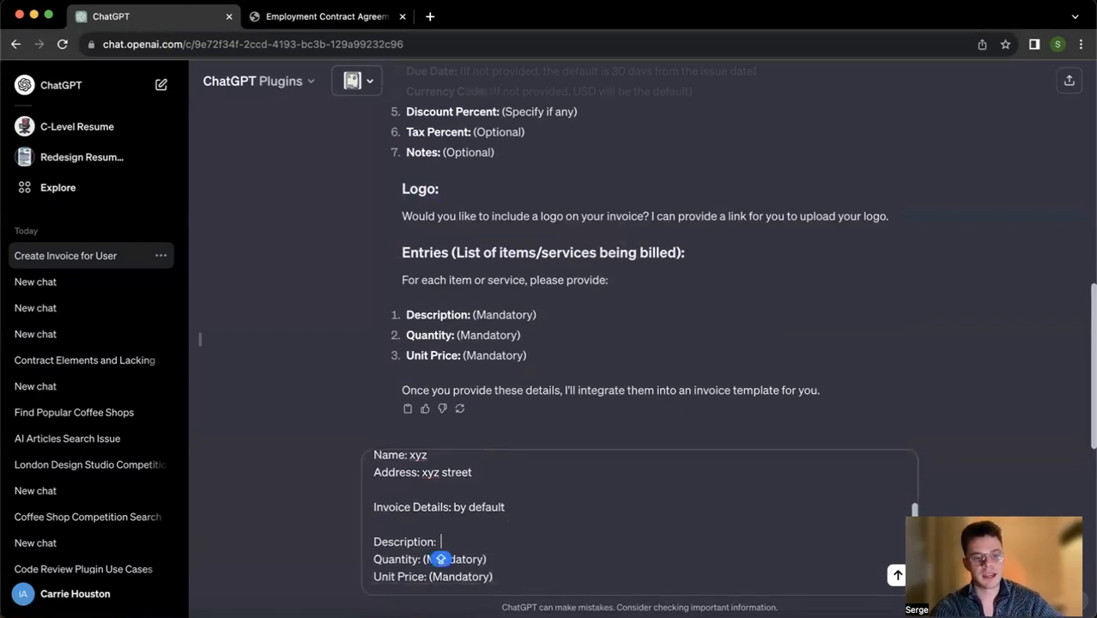
text(Business Strategy)
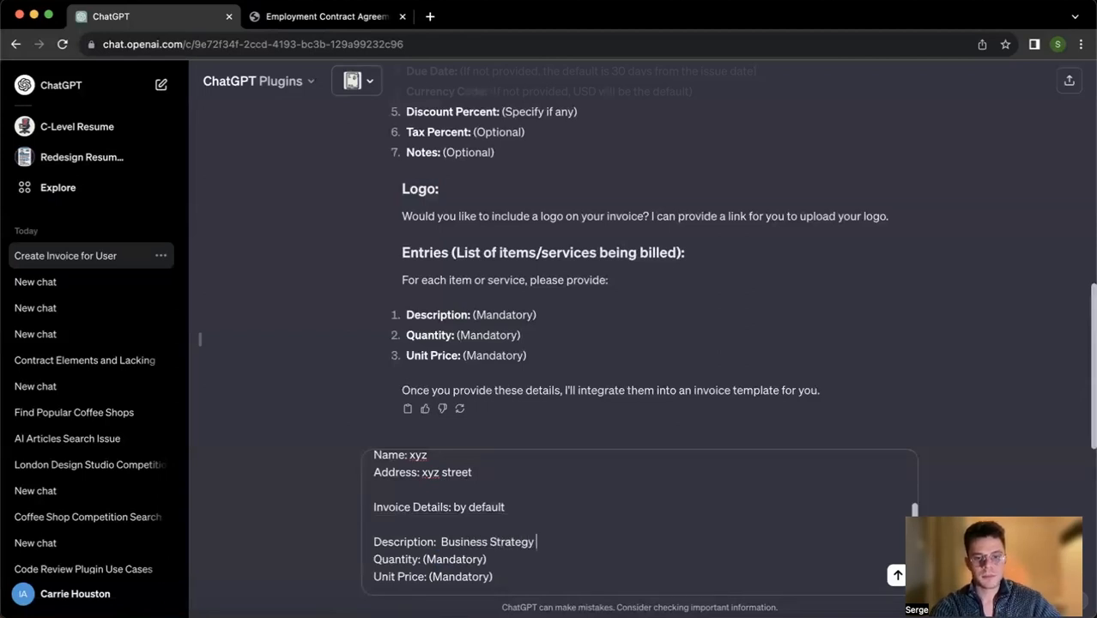
text(19)
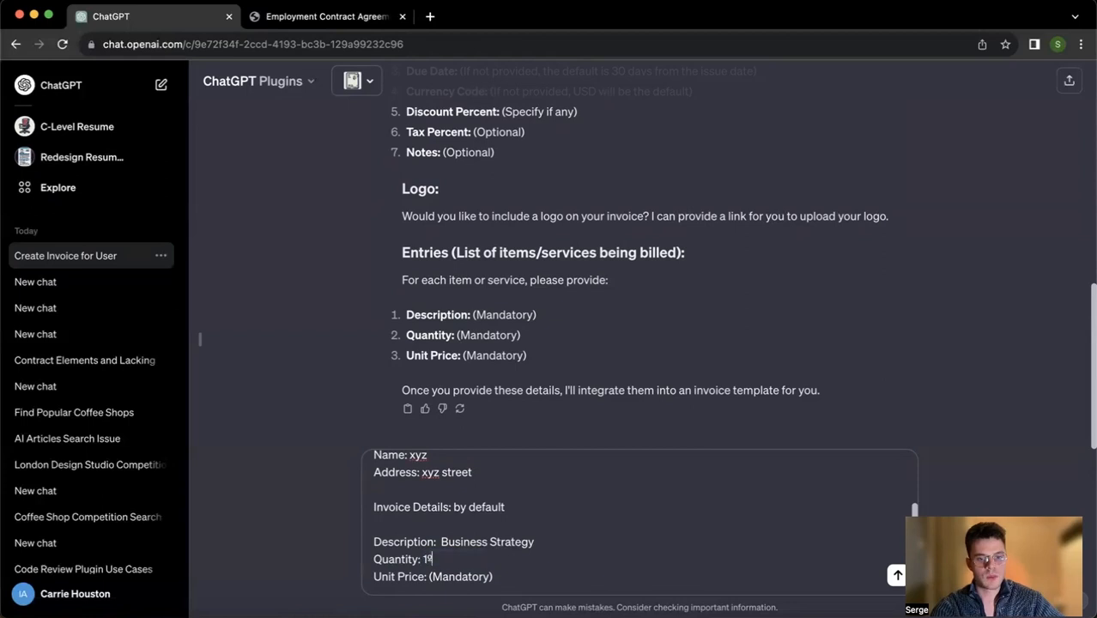
key(Backspace)
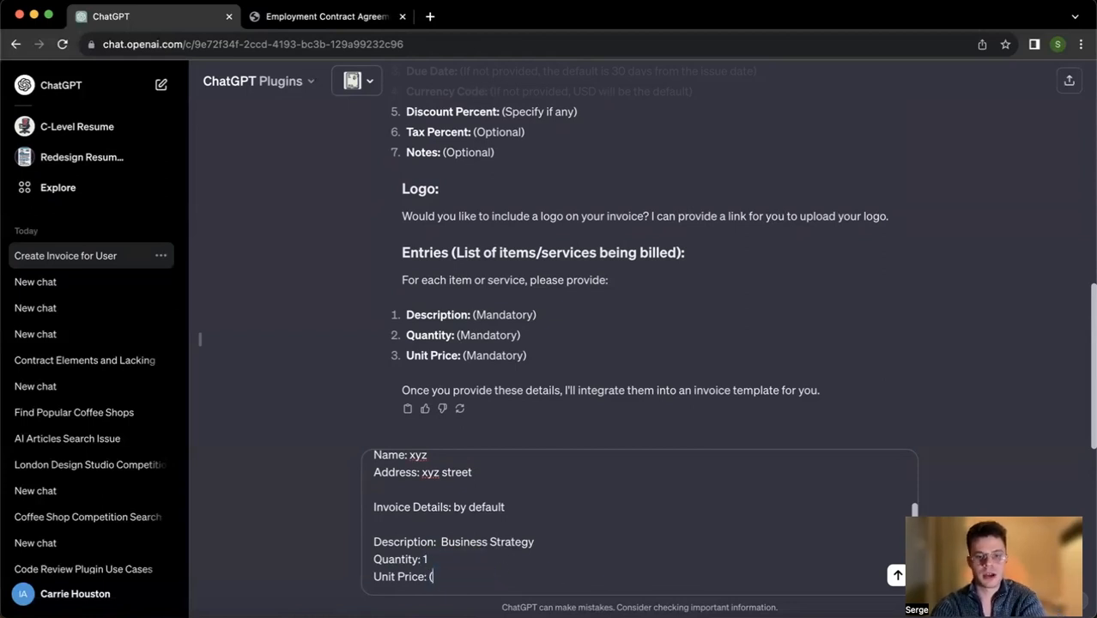
text(1000)
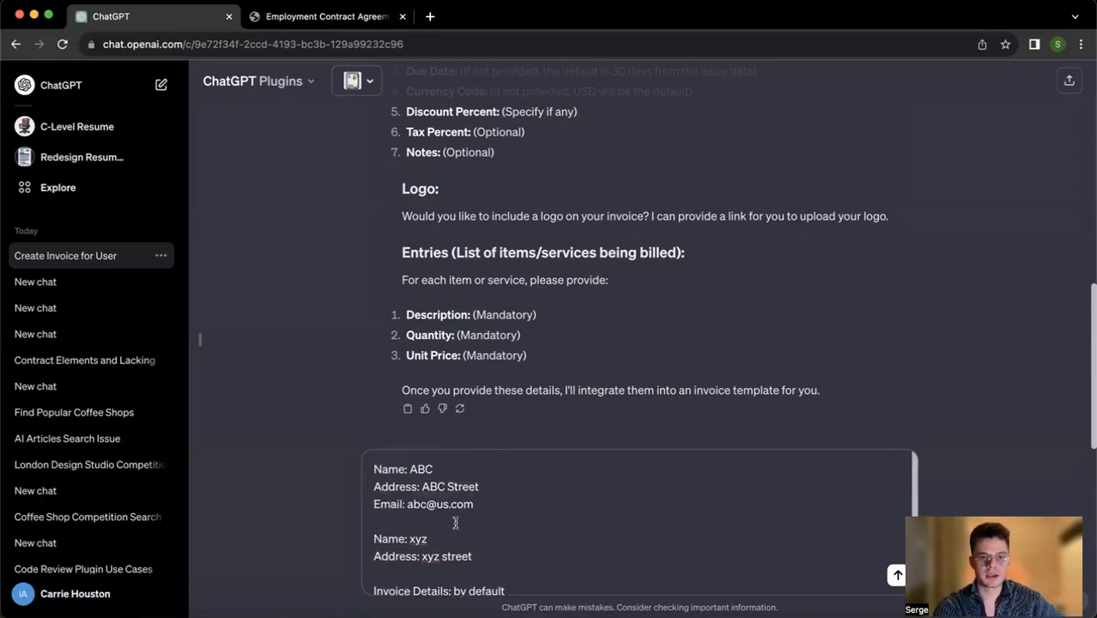
scroll(down, 3)
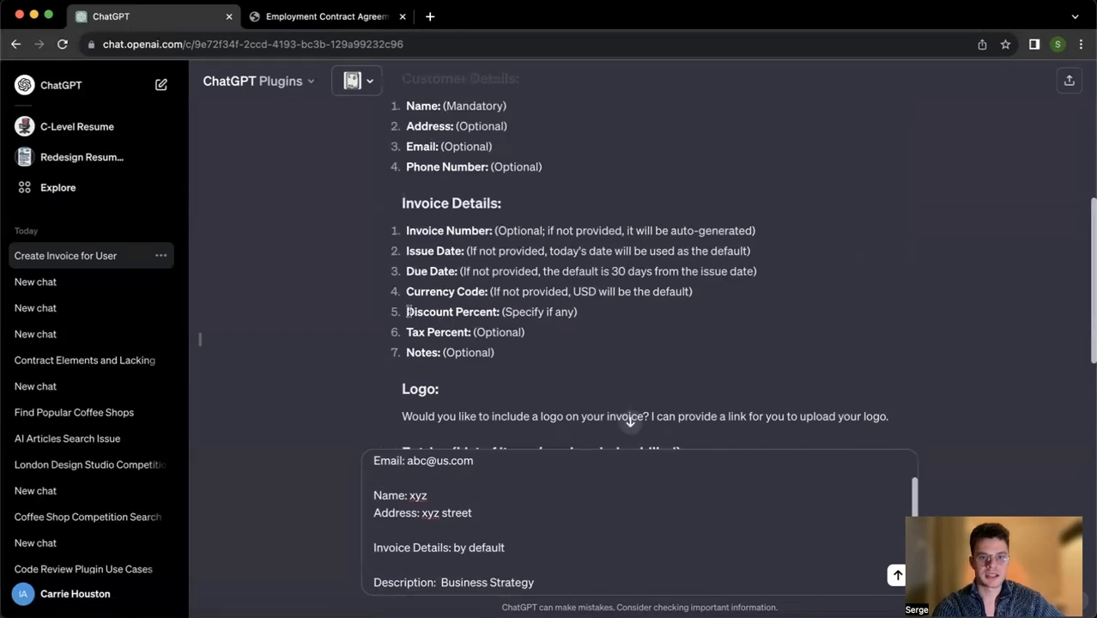
scroll(down, 3)
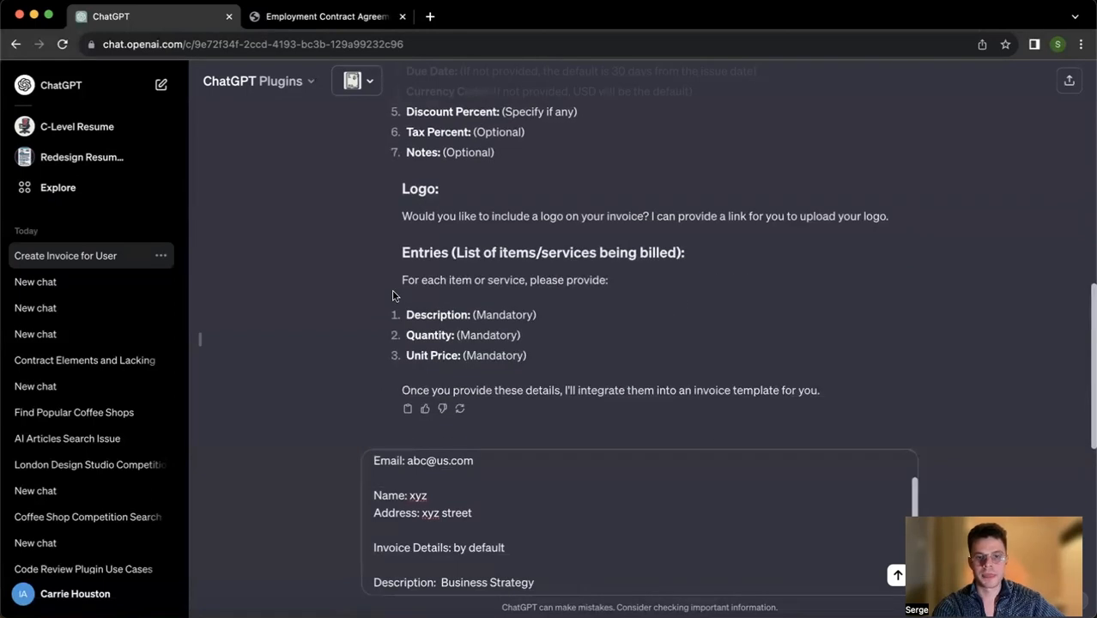
click(897, 575)
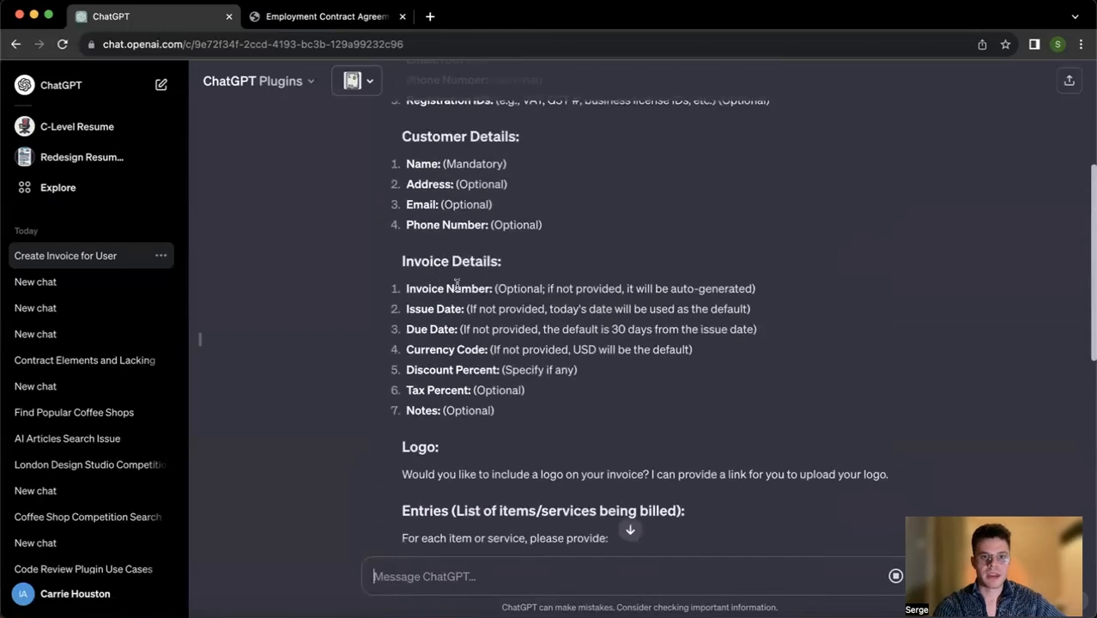
Follow the Invoice plugin's reply about the nearly ready invoice and optional logo upload
scroll(down, 3)
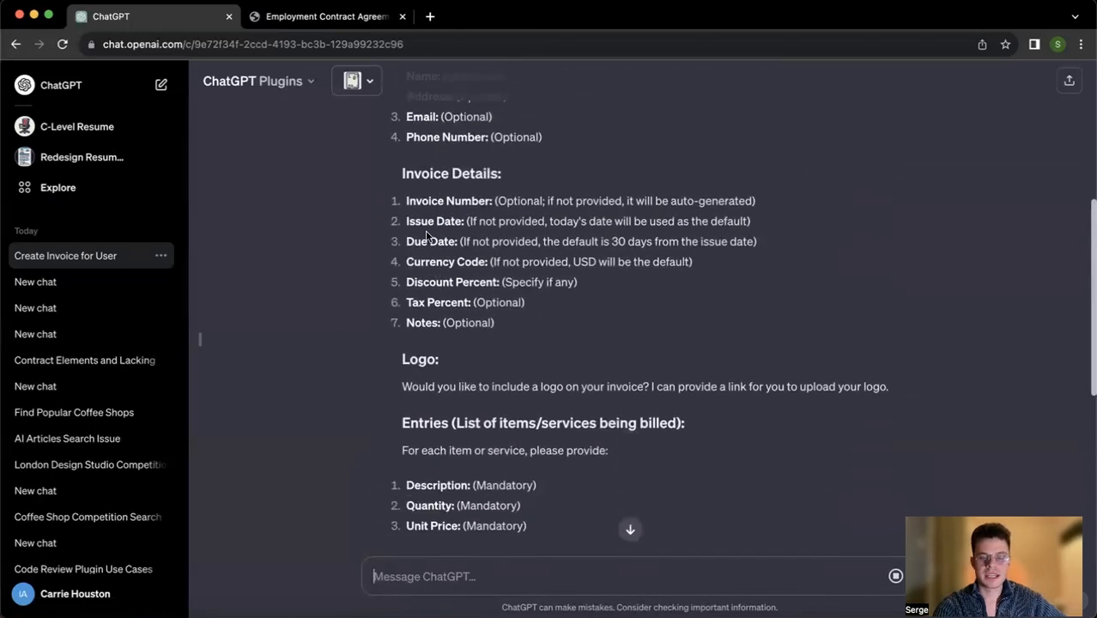
scroll(down, 3)
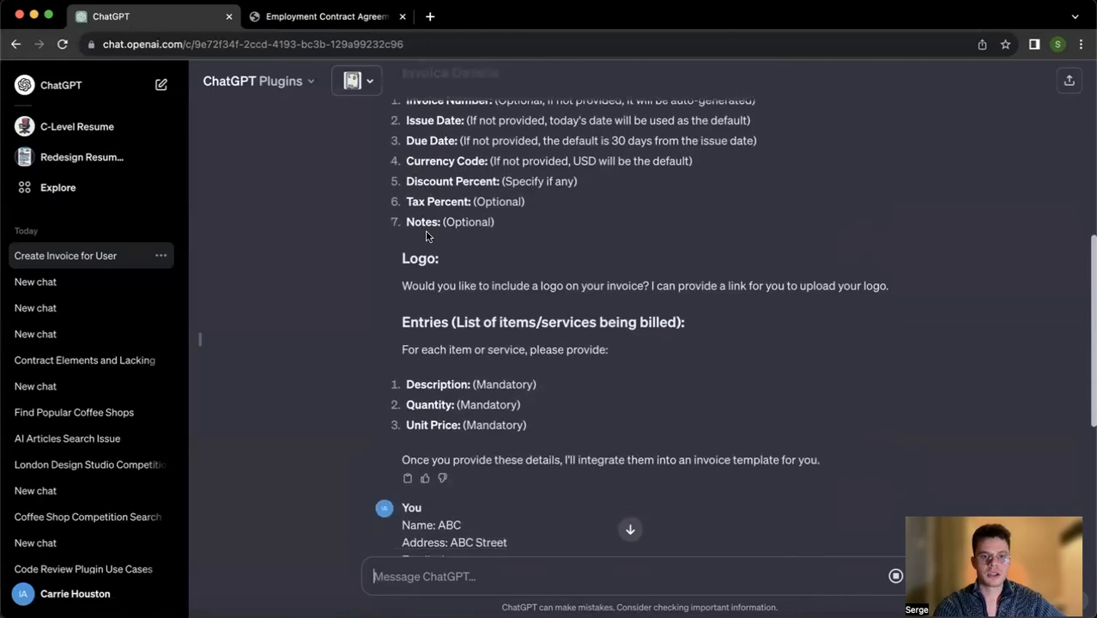
scroll(down, 3)
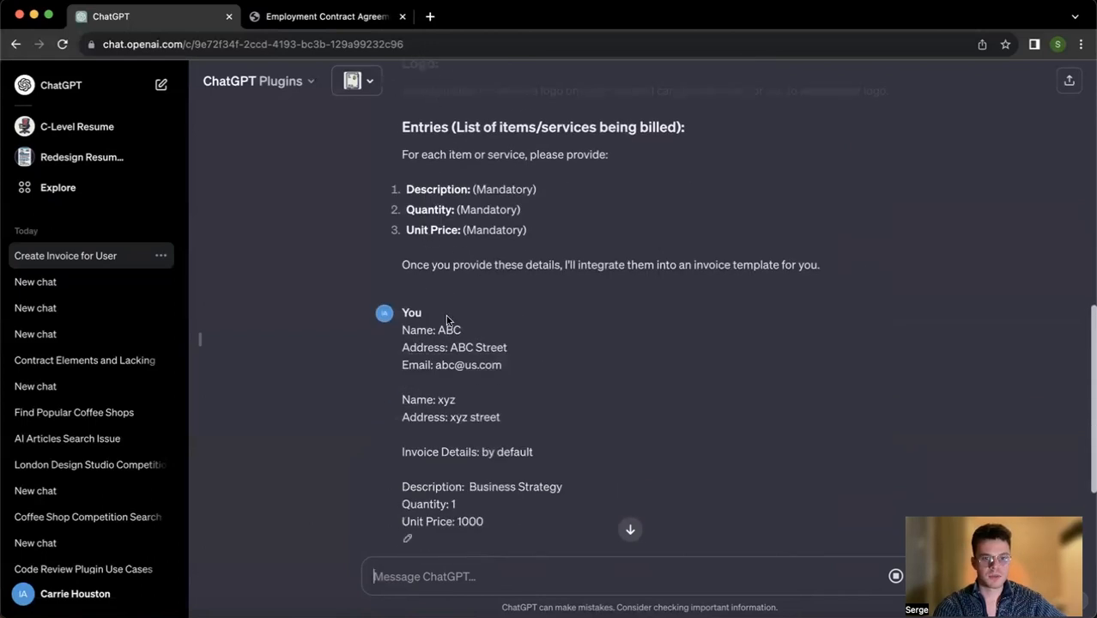
scroll(down, 3)
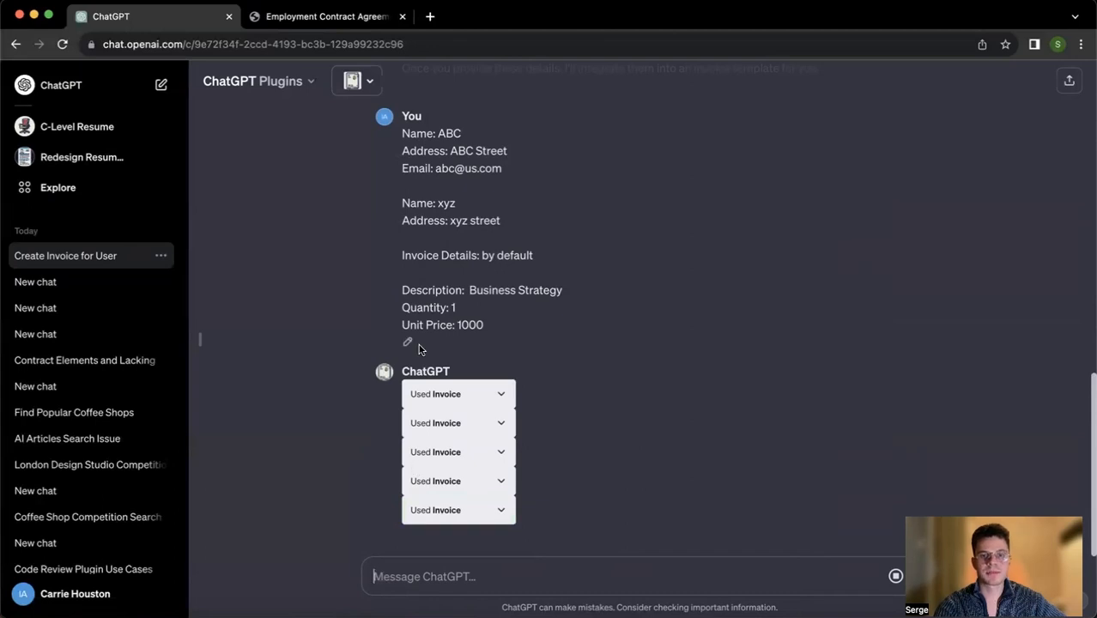
scroll(down, 3)
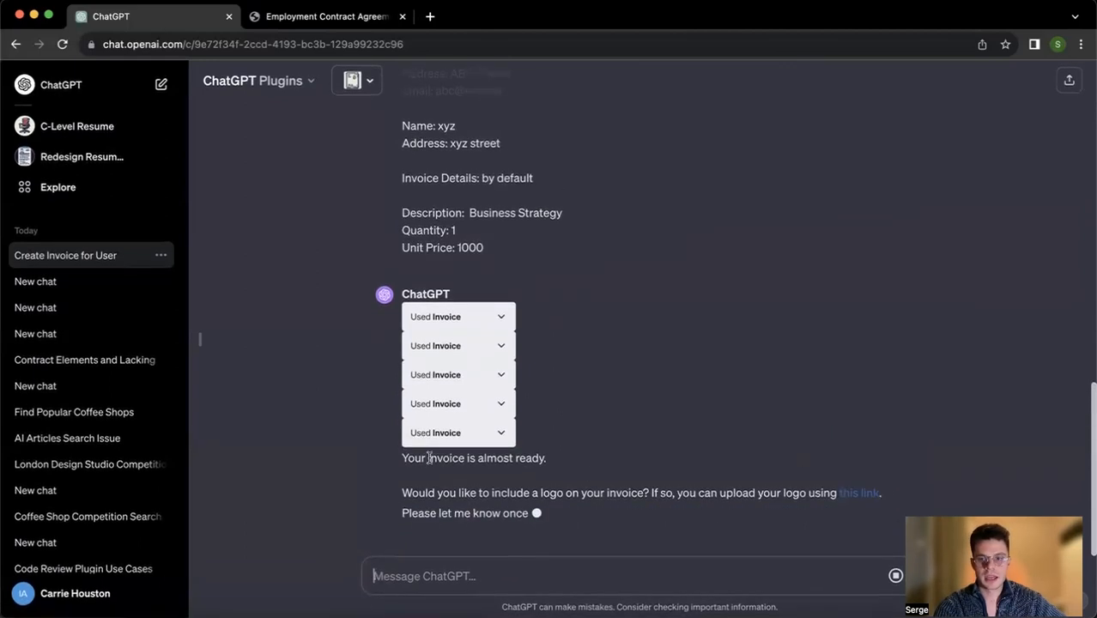
click(858, 493)
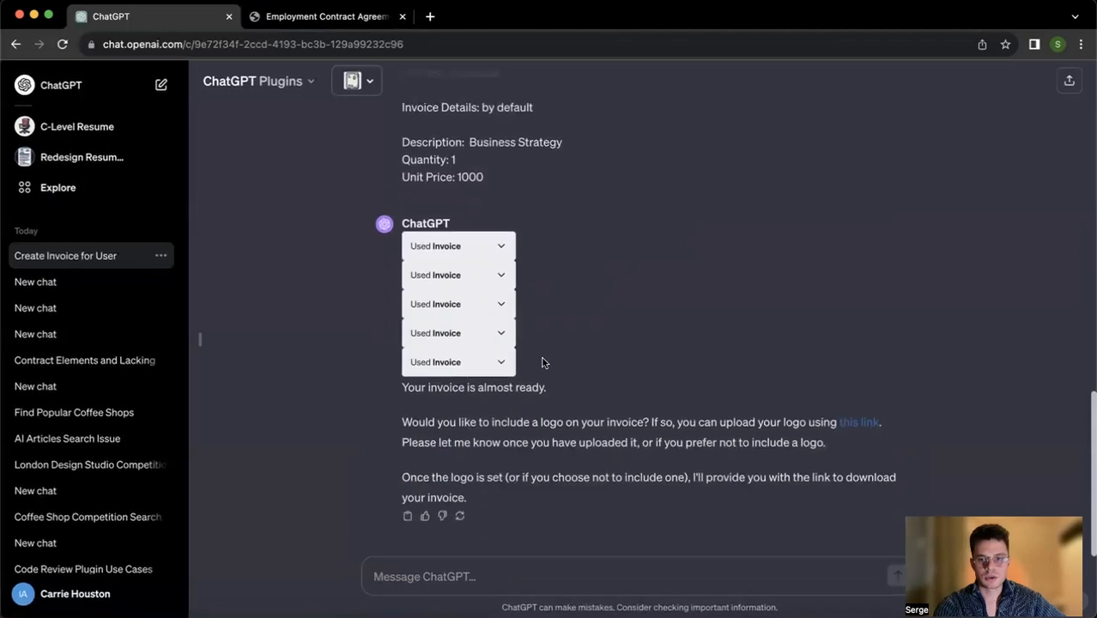
scroll(down, 3)
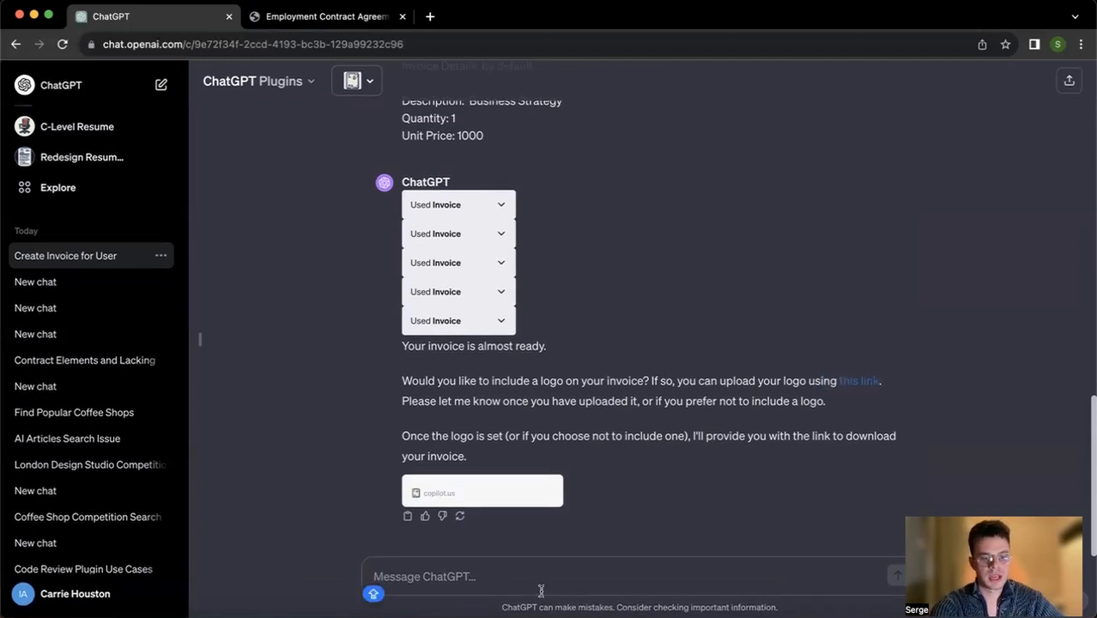
Reply 'Ready for the final file' to get the Download Invoice link
text(Ready)
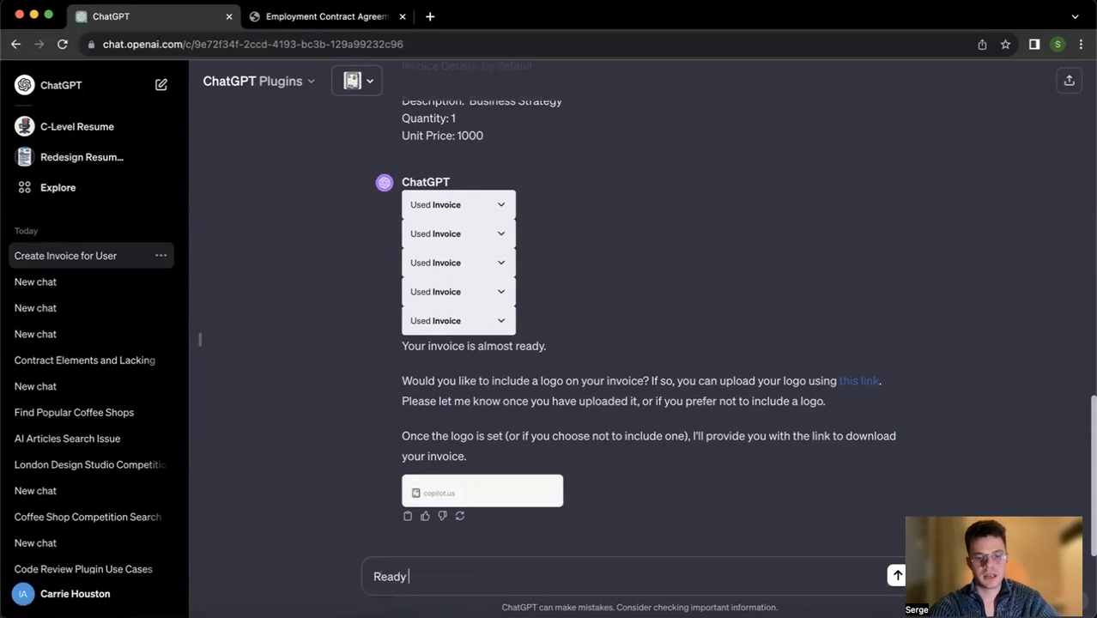
text(for the fi)
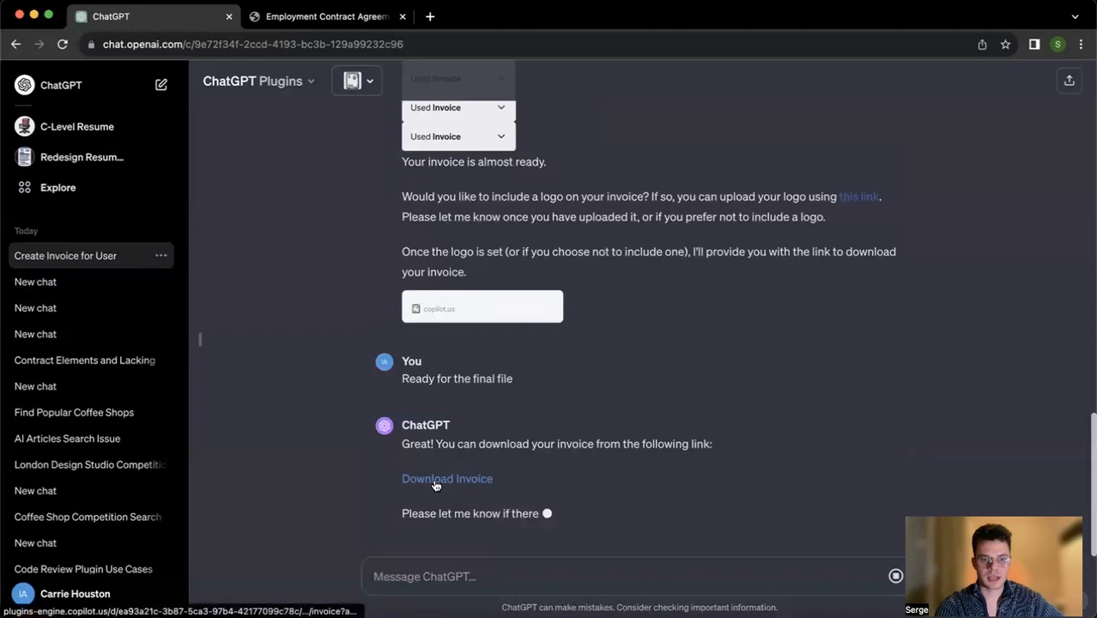
Follow the Download Invoice link and save the invoice in PDF format
click(446, 478)
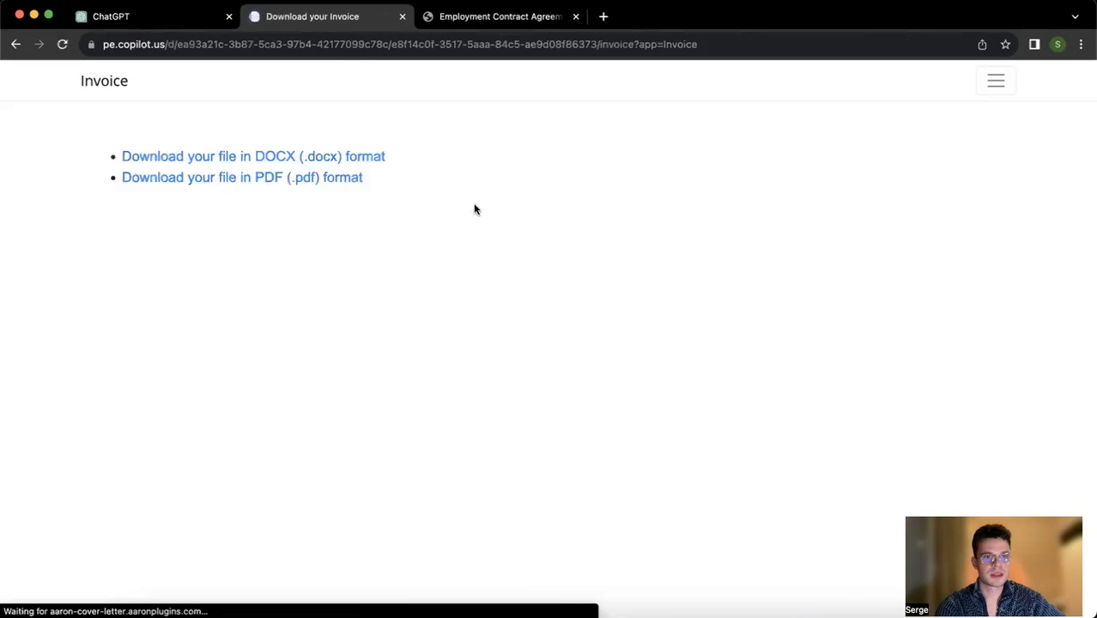
click(242, 177)
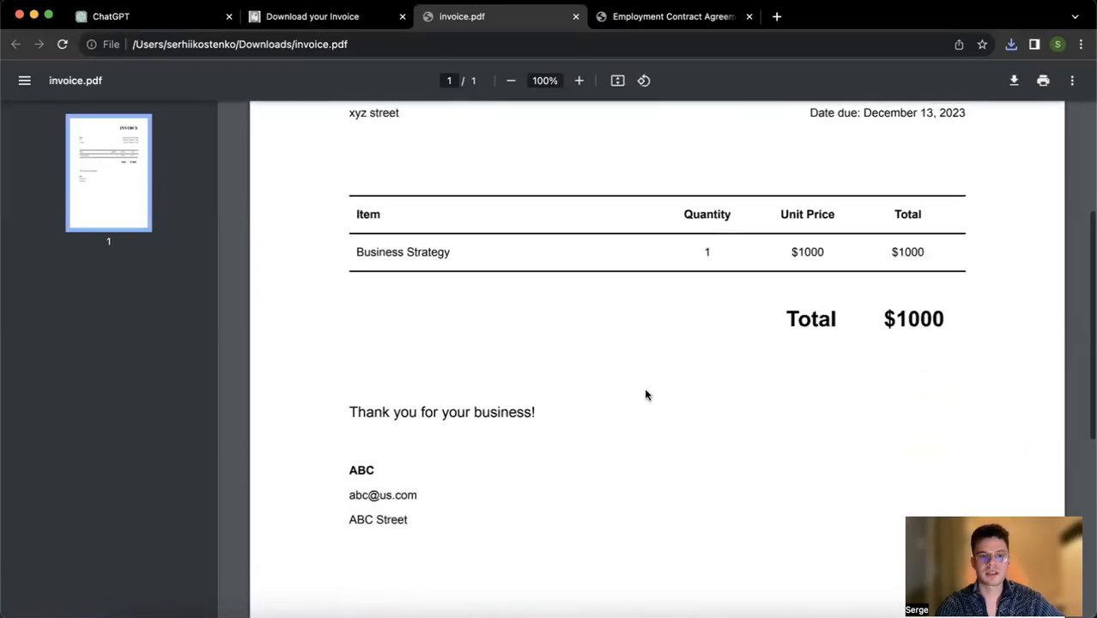
scroll(down, 3)
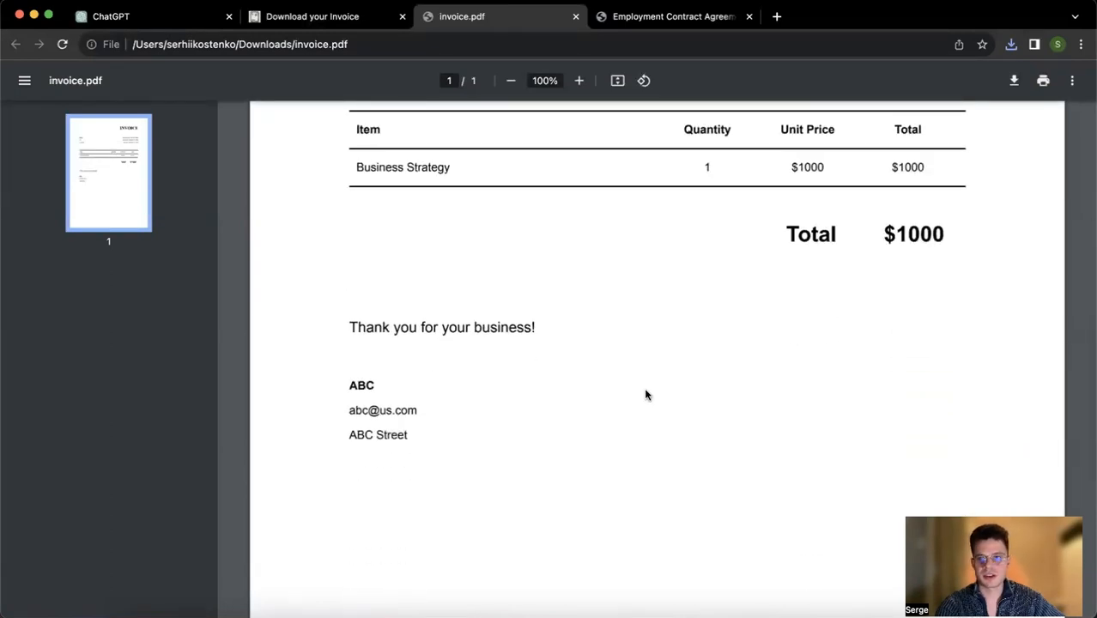
scroll(down, 3)
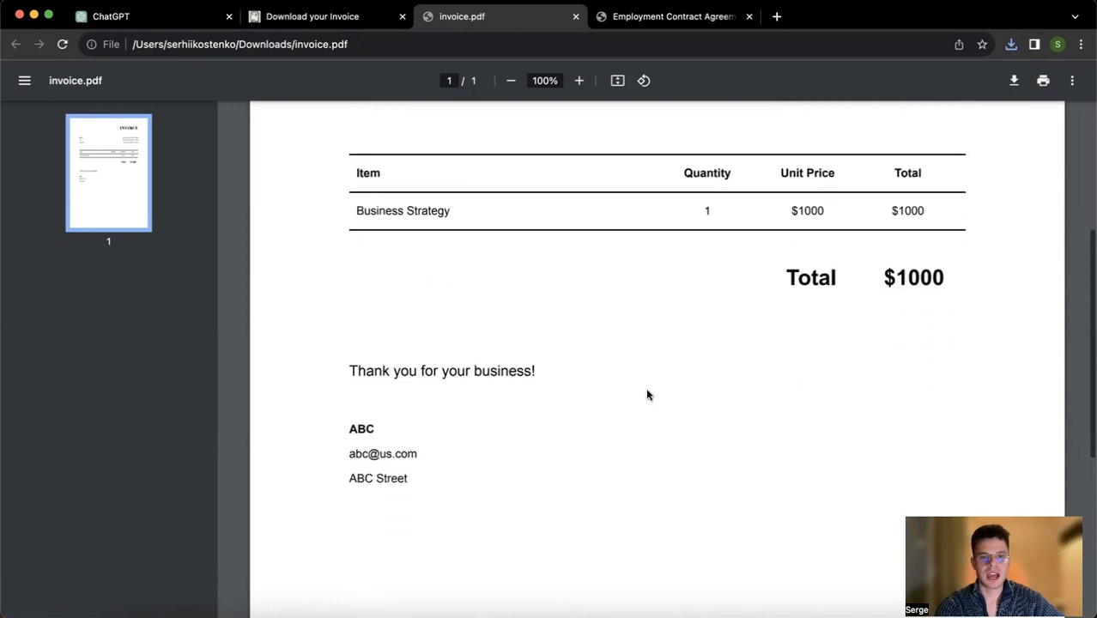
scroll(down, 3)
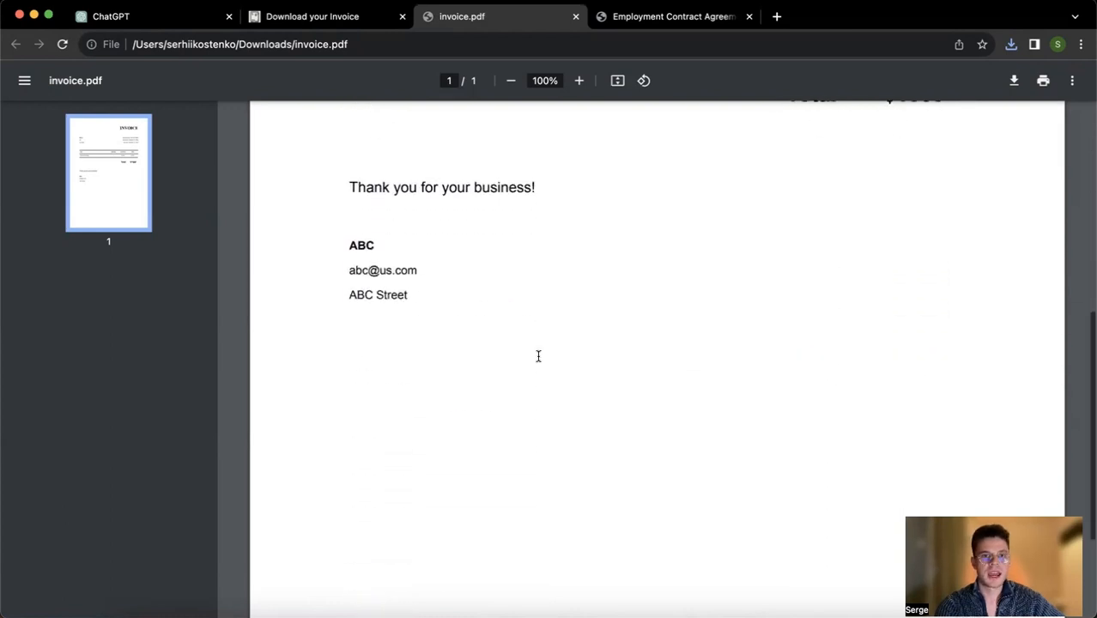
scroll(up, 3)
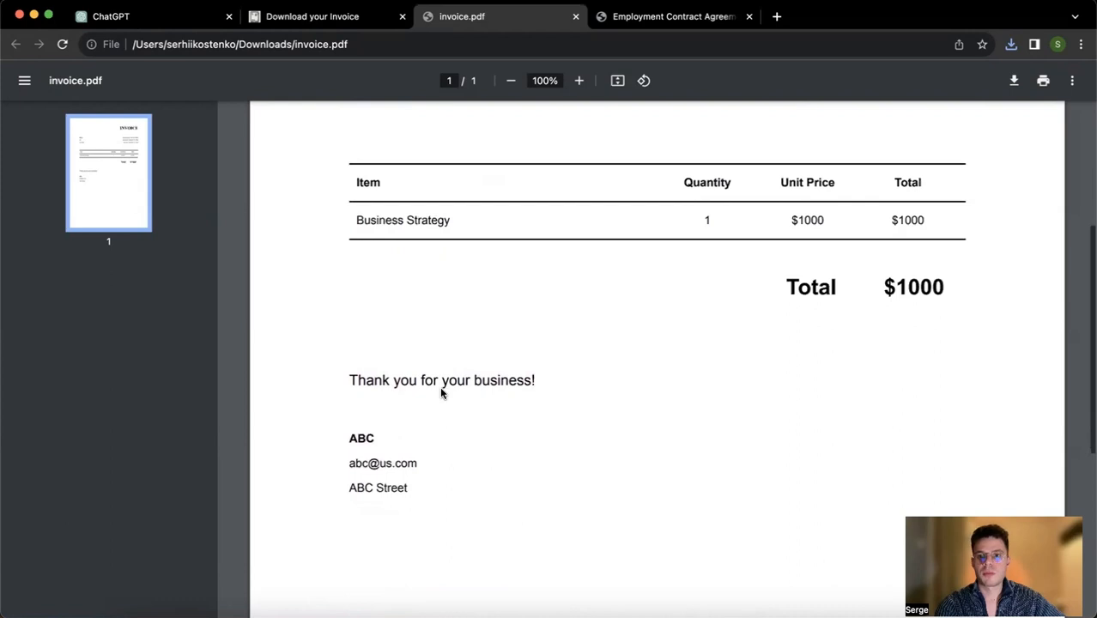
In a new chat with Recruiter.Interview enabled, request interview questions for hiring an SMM manager
click(146, 17)
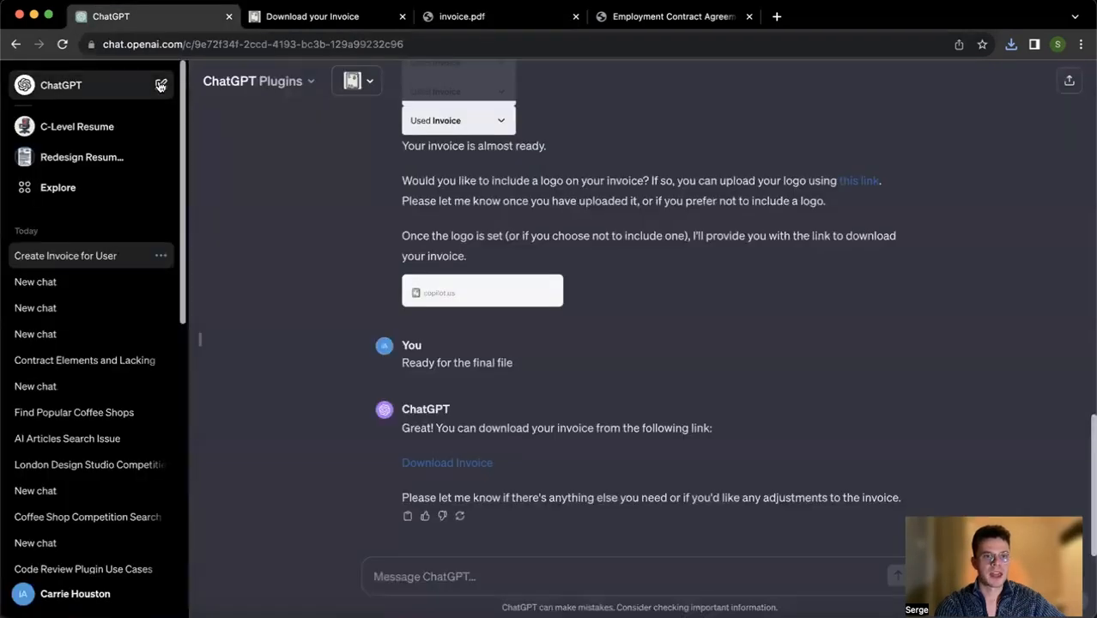
click(161, 84)
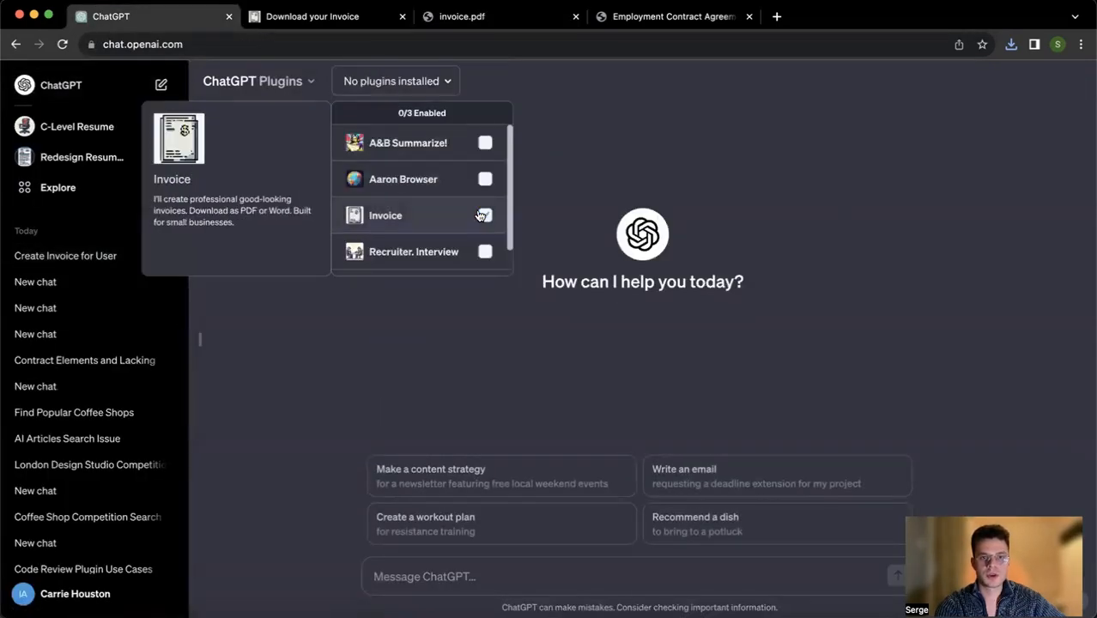
click(485, 251)
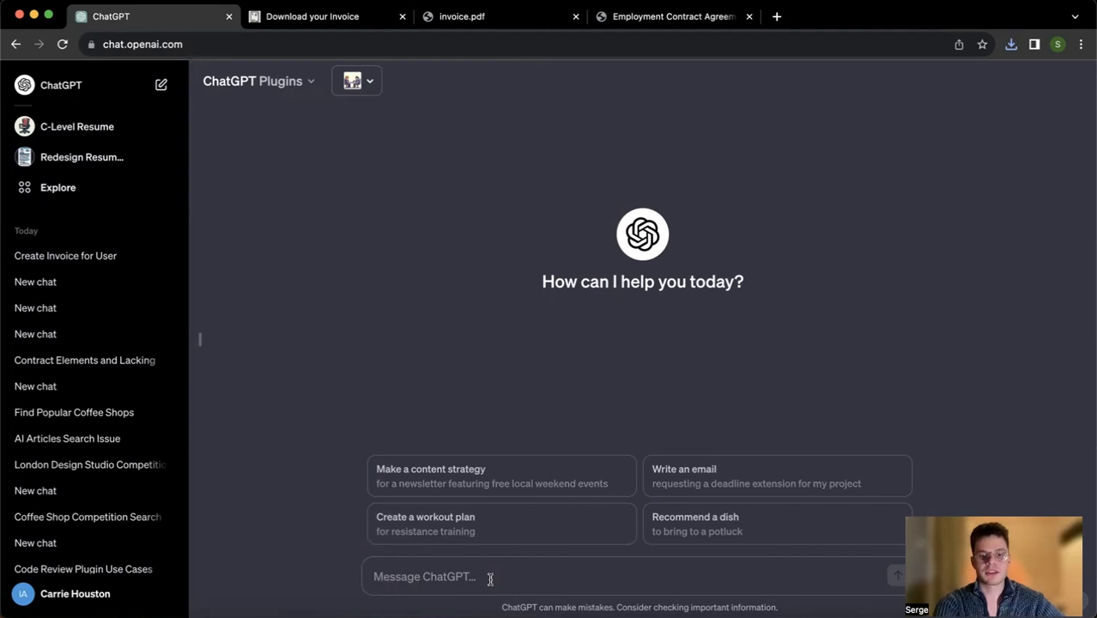
text(Need)
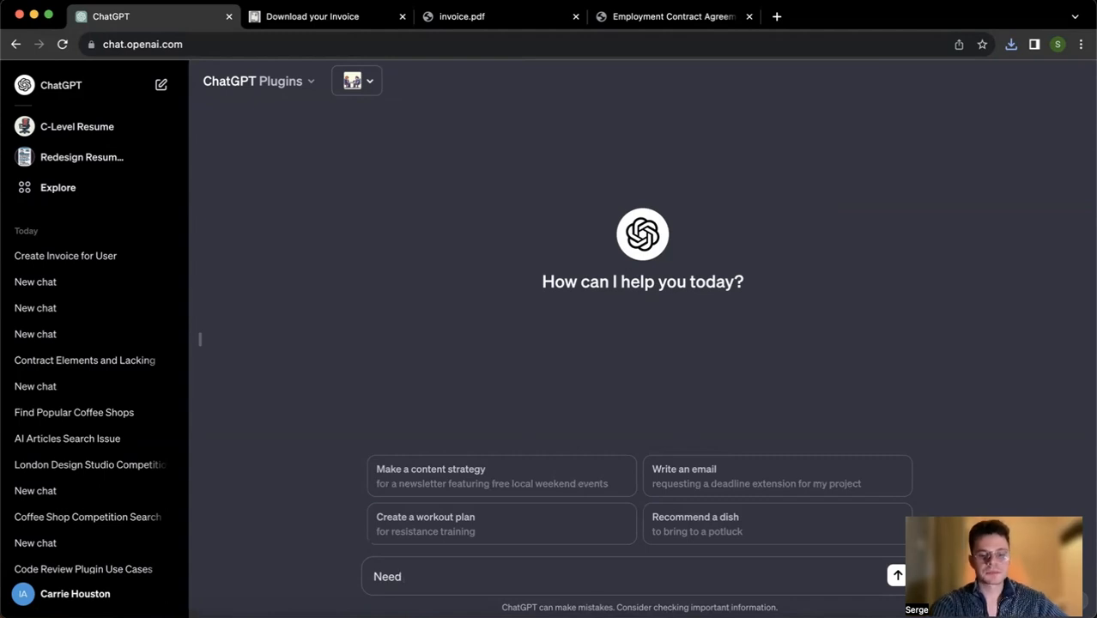
text(quest)
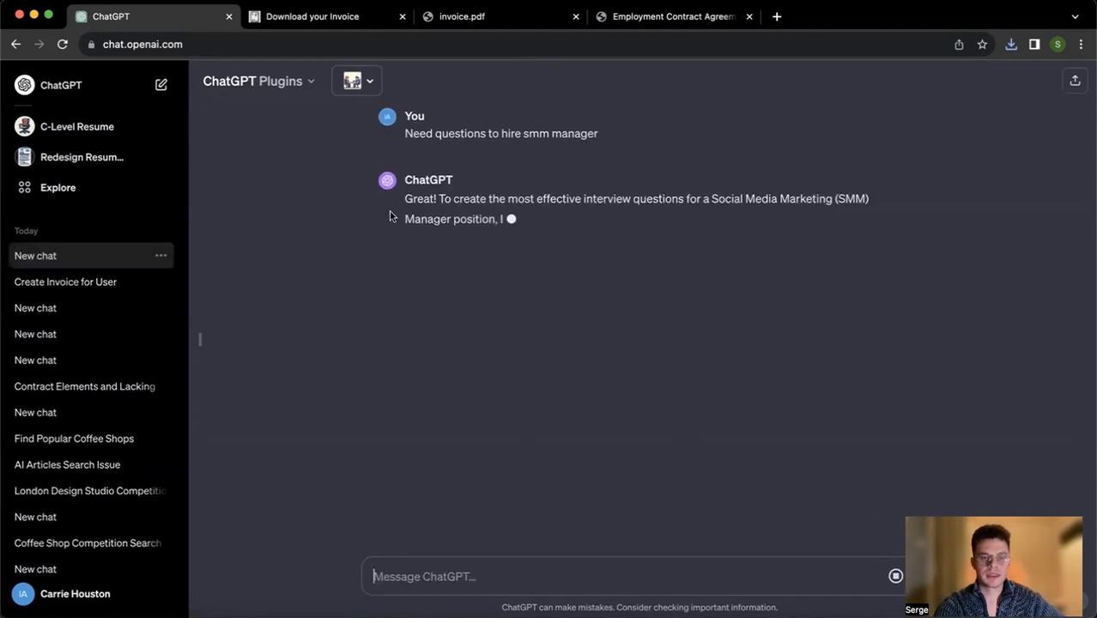
click(356, 81)
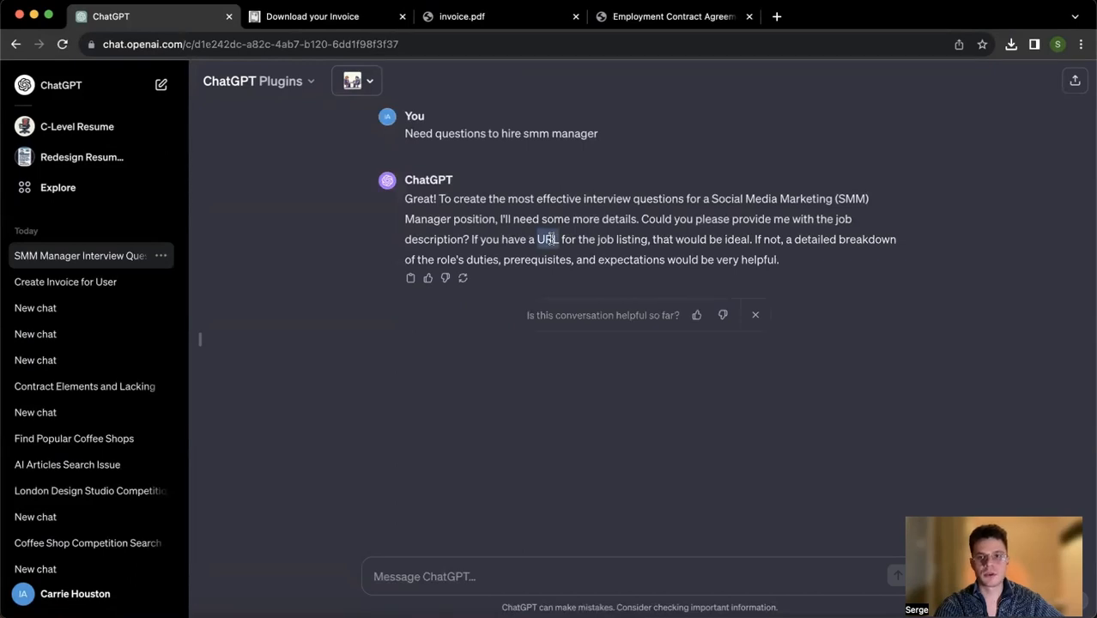
mouse_move(549, 245)
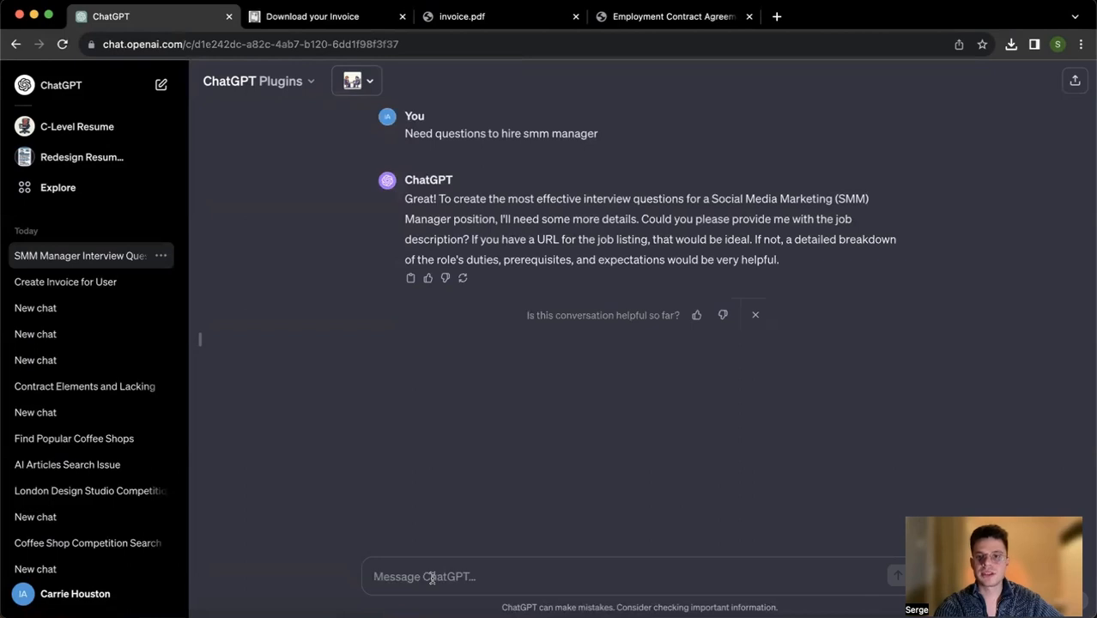
List the duties: compose SMM strategy, create content, influencer management, tracking results
text(c)
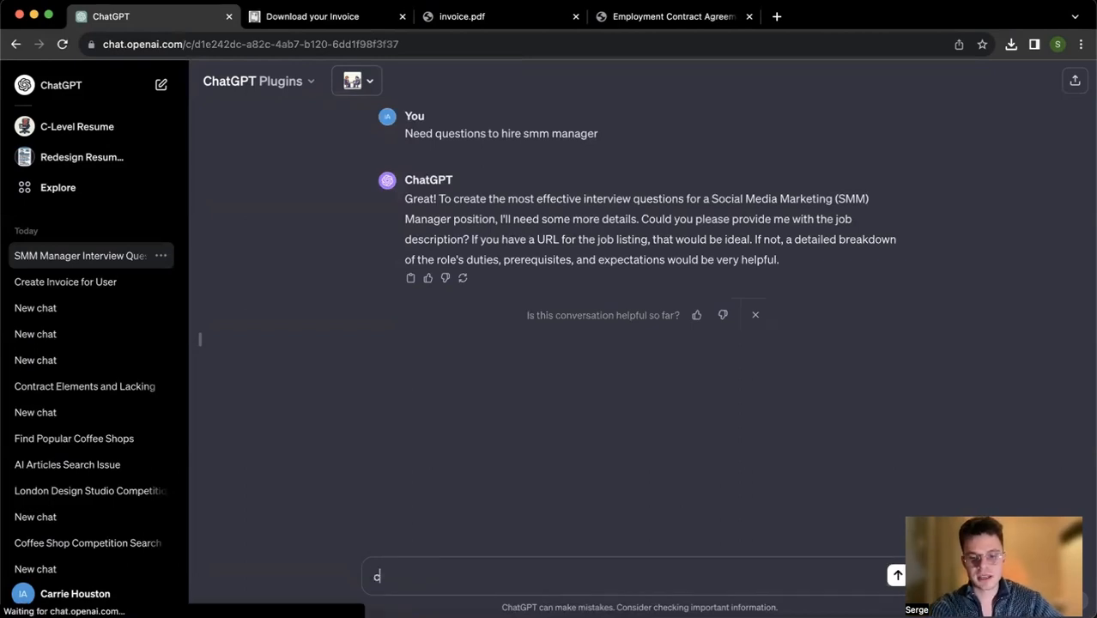
text(ompose smm)
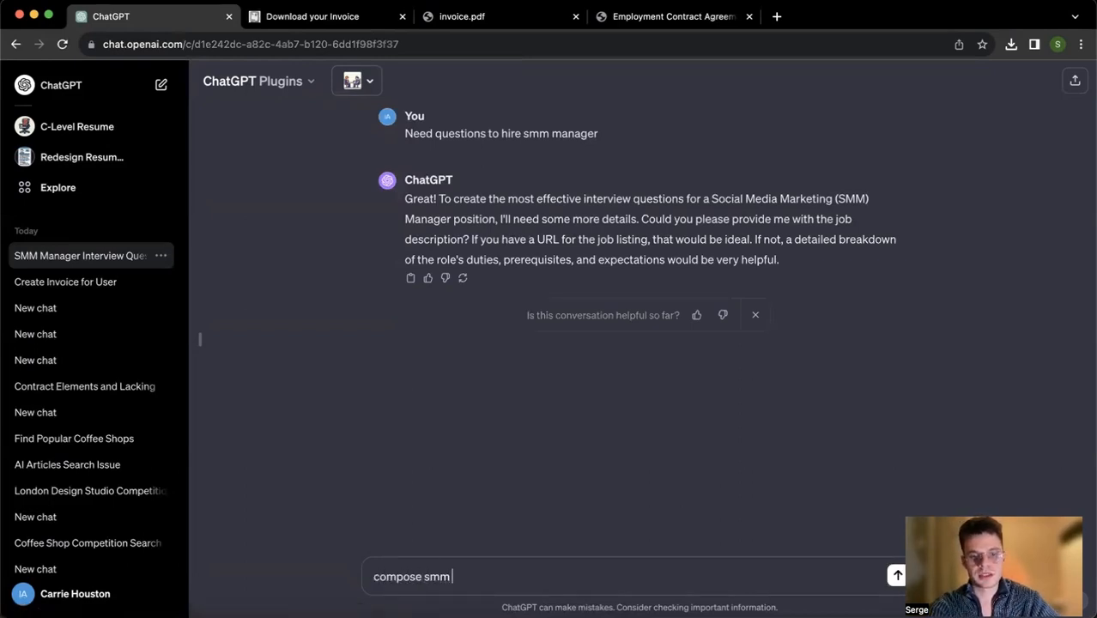
text(strategy)
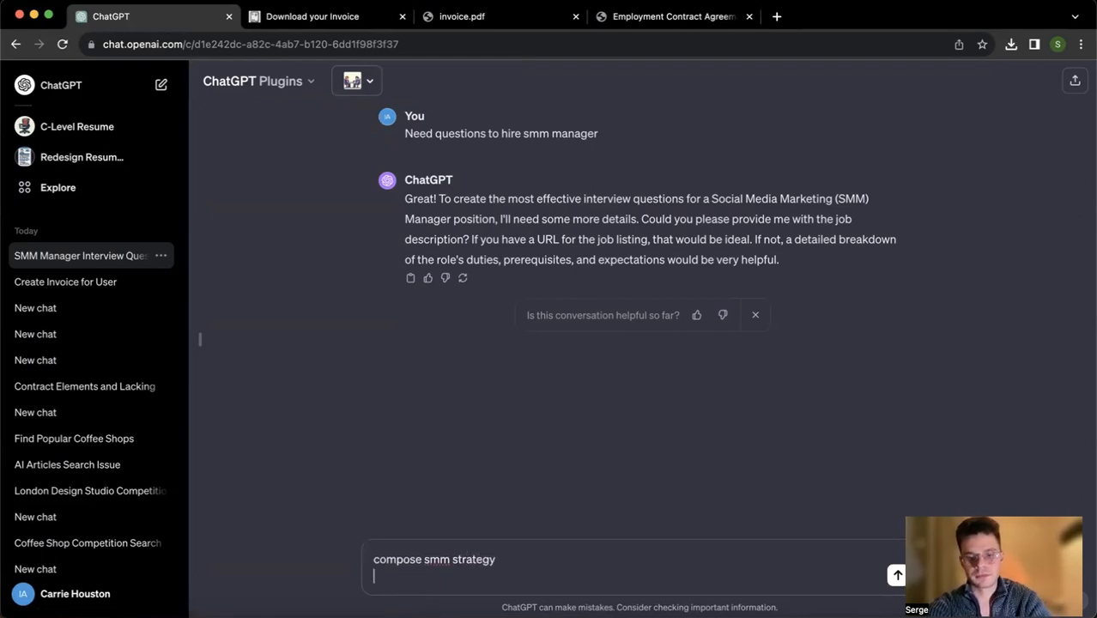
text(create the content)
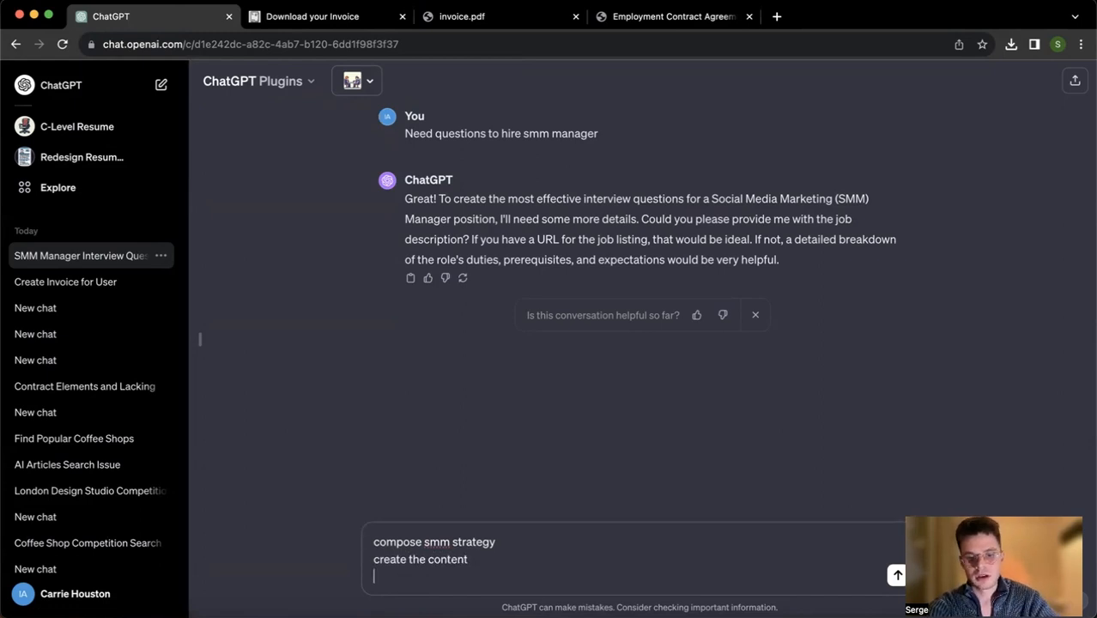
text(influencer managmen)
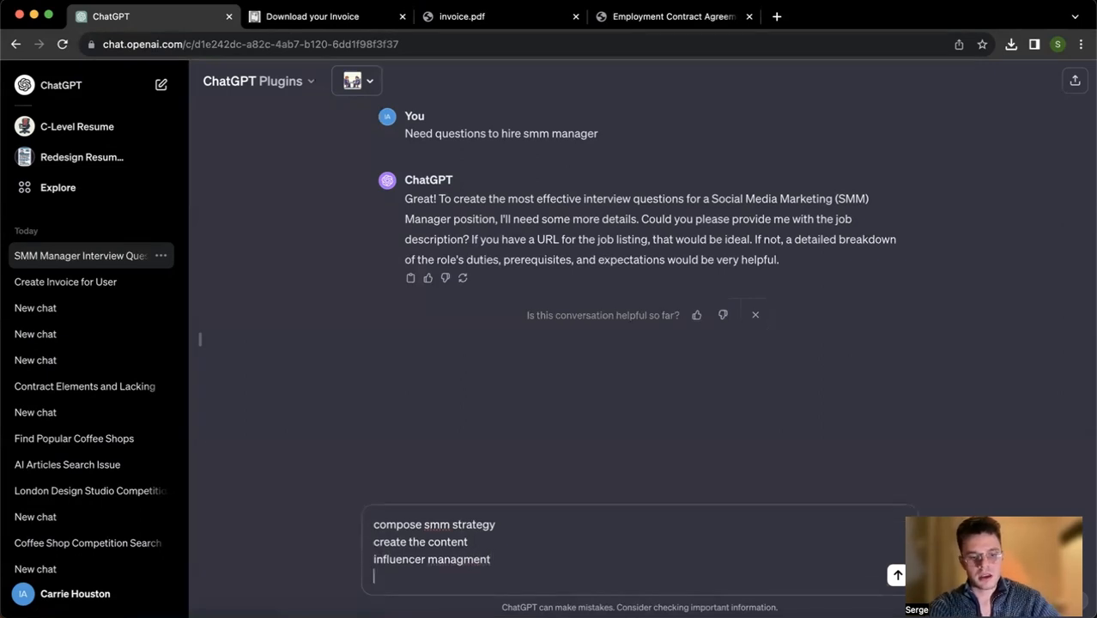
text(tracking)
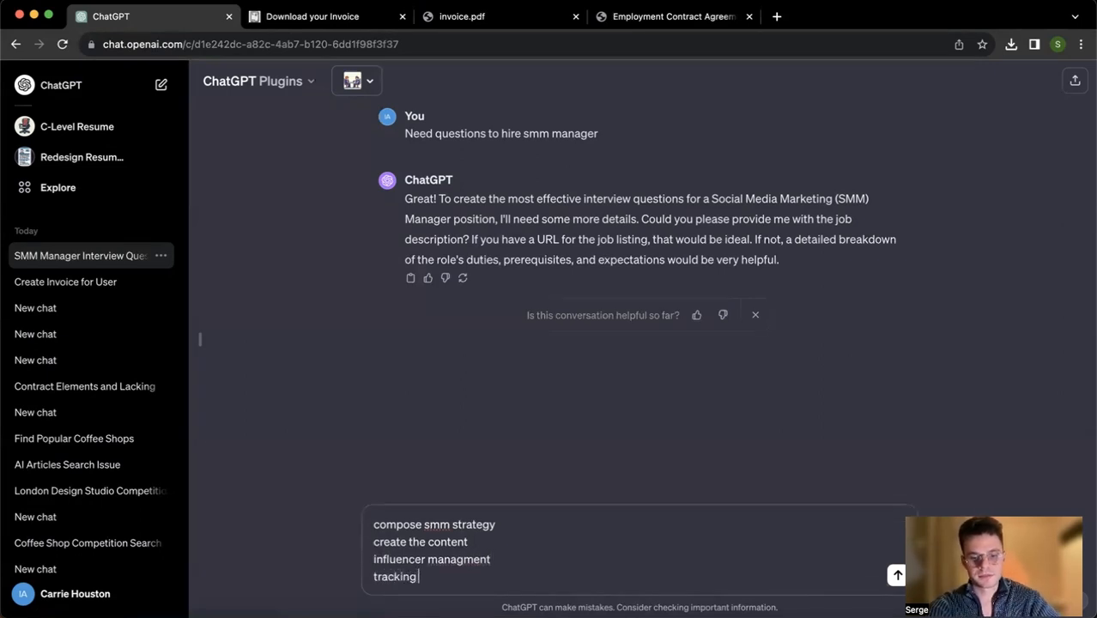
text(results)
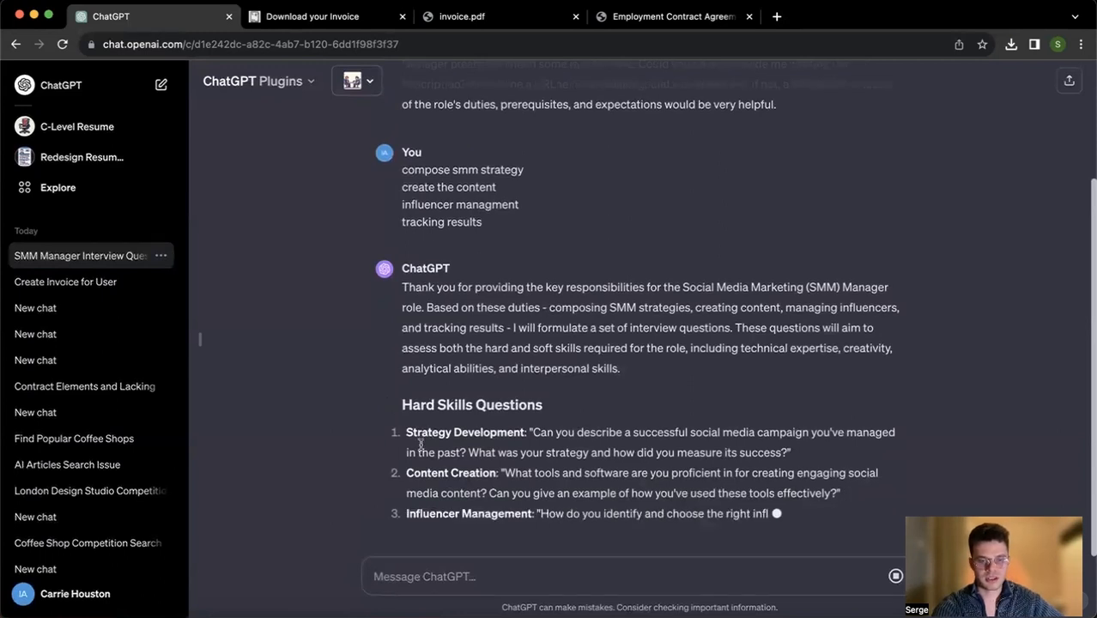
Scroll through the streaming SMM manager questions: hard skills, soft skills, creative thinking, and recommendations
scroll(down, 3)
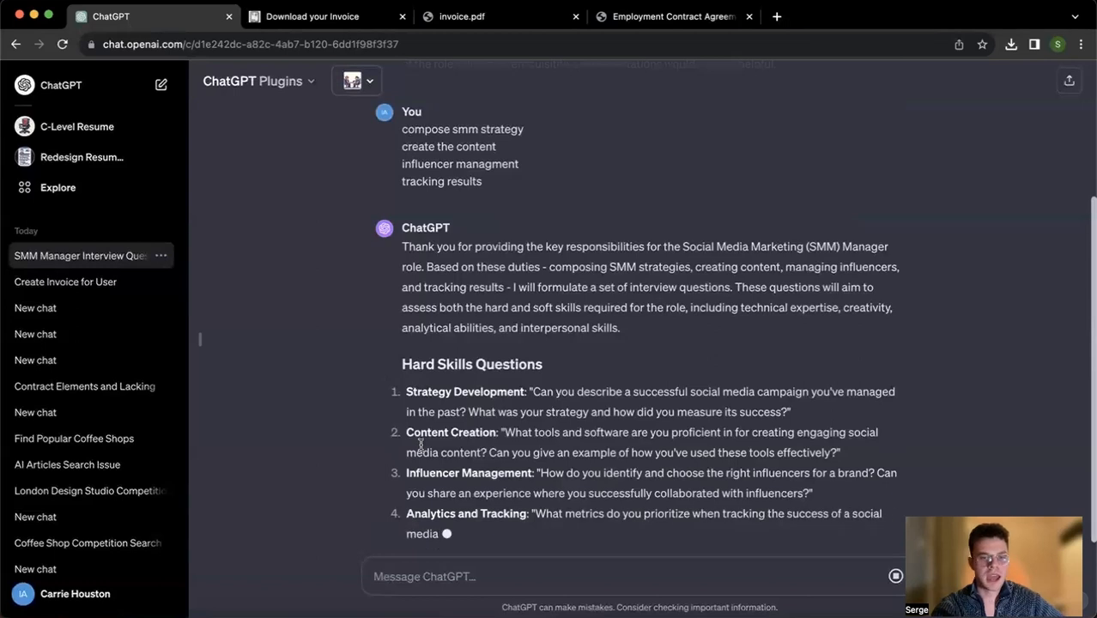
scroll(down, 3)
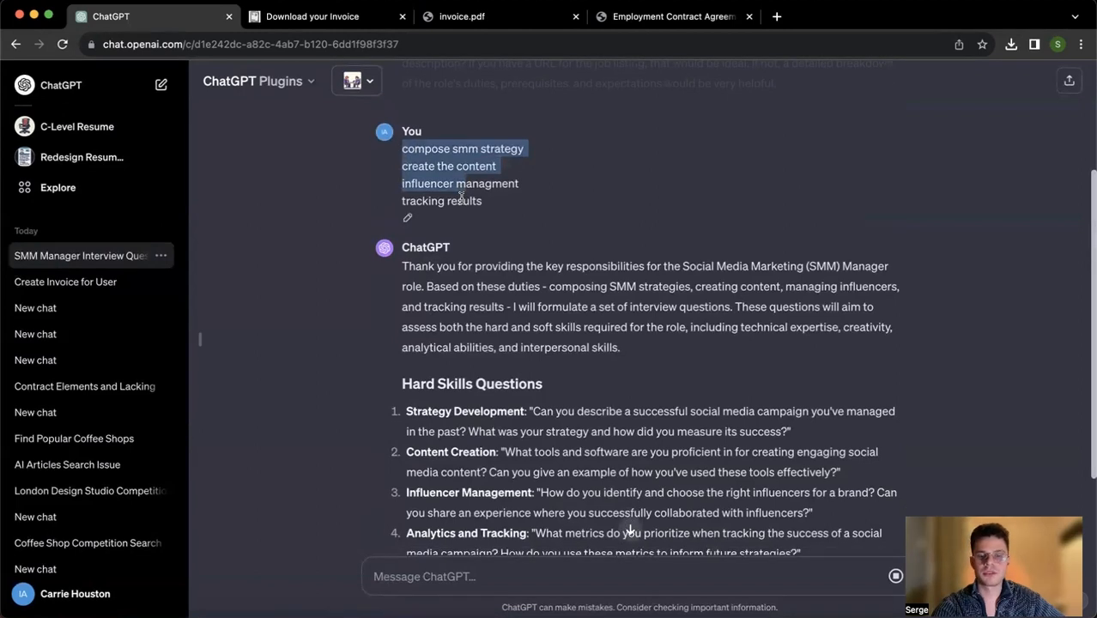
scroll(down, 3)
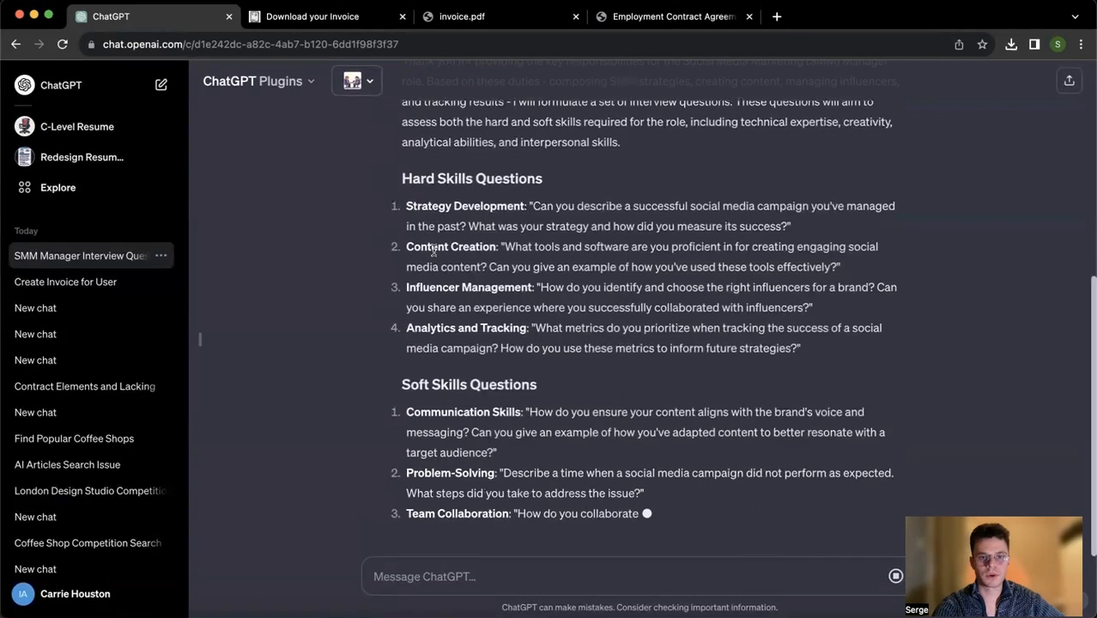
scroll(down, 3)
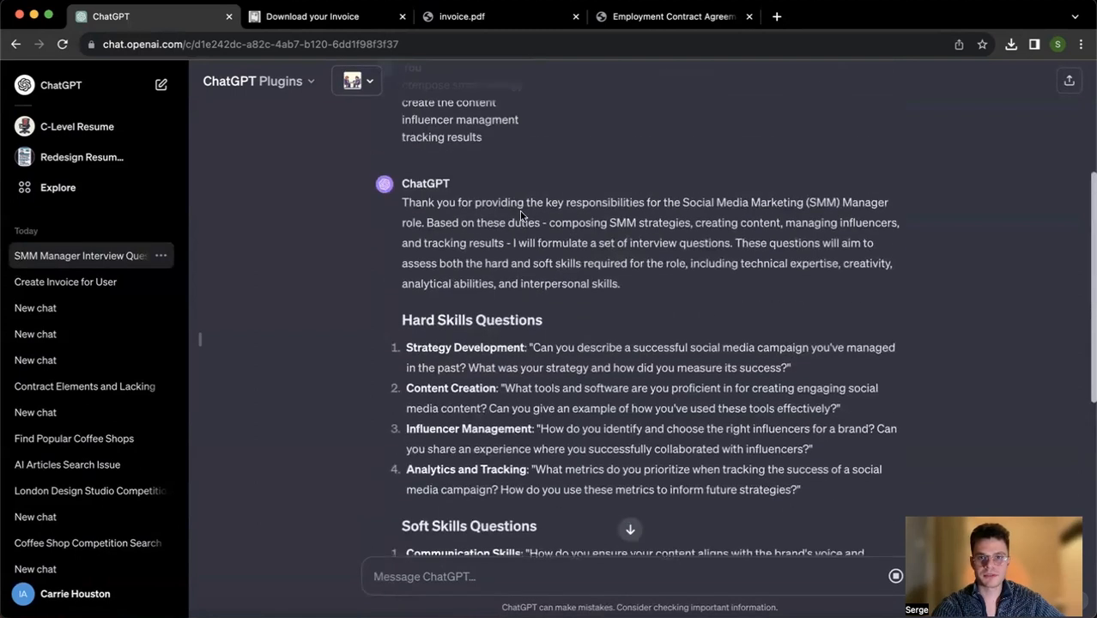
scroll(down, 3)
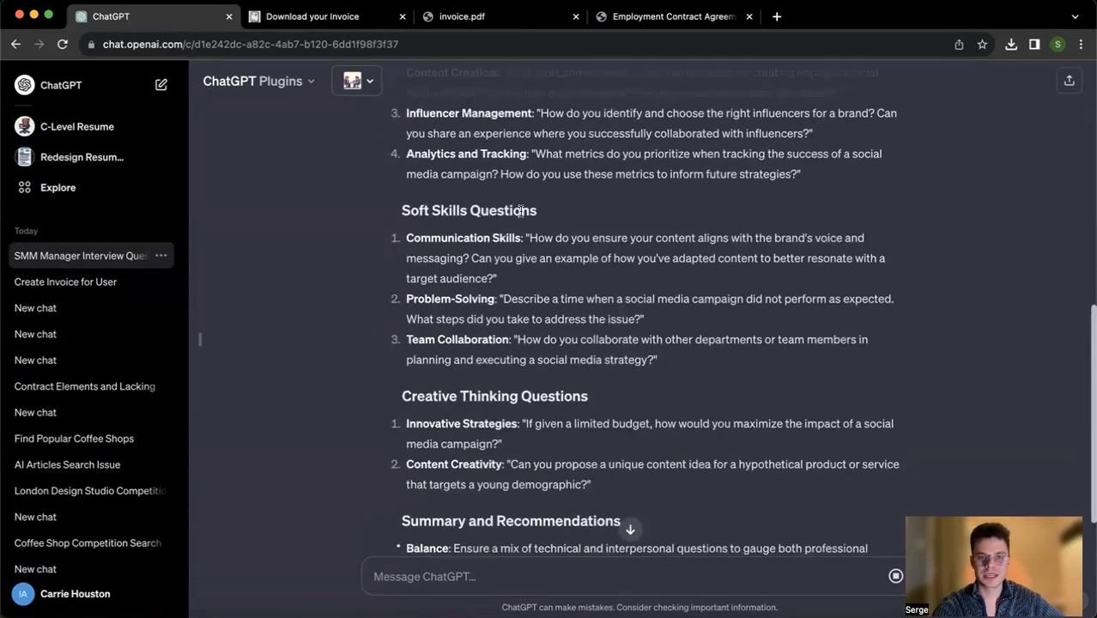
scroll(down, 3)
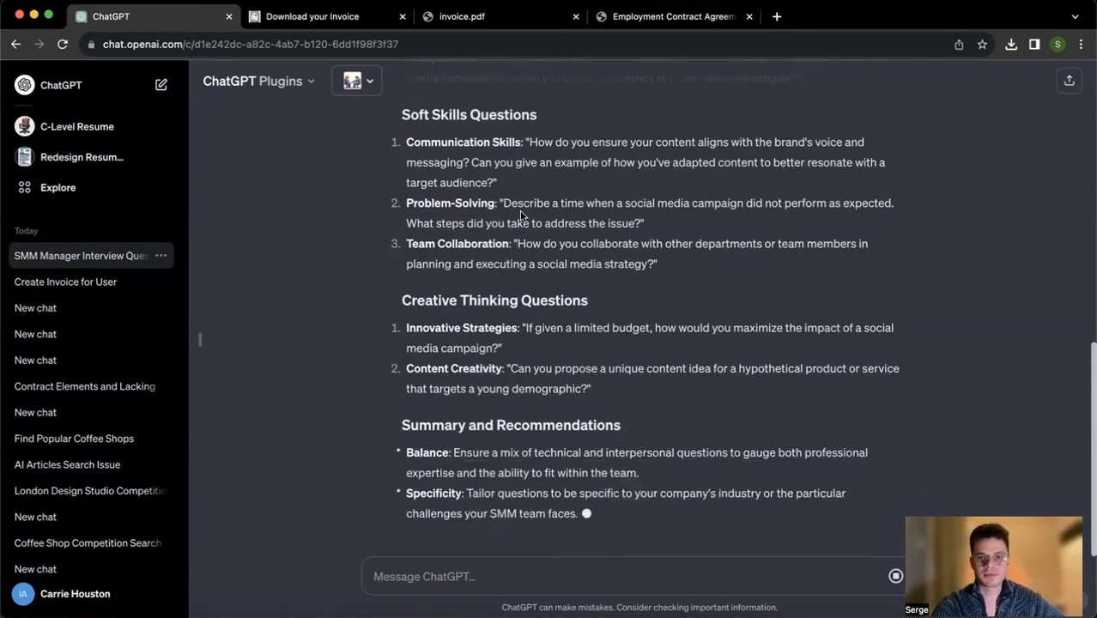
scroll(down, 3)
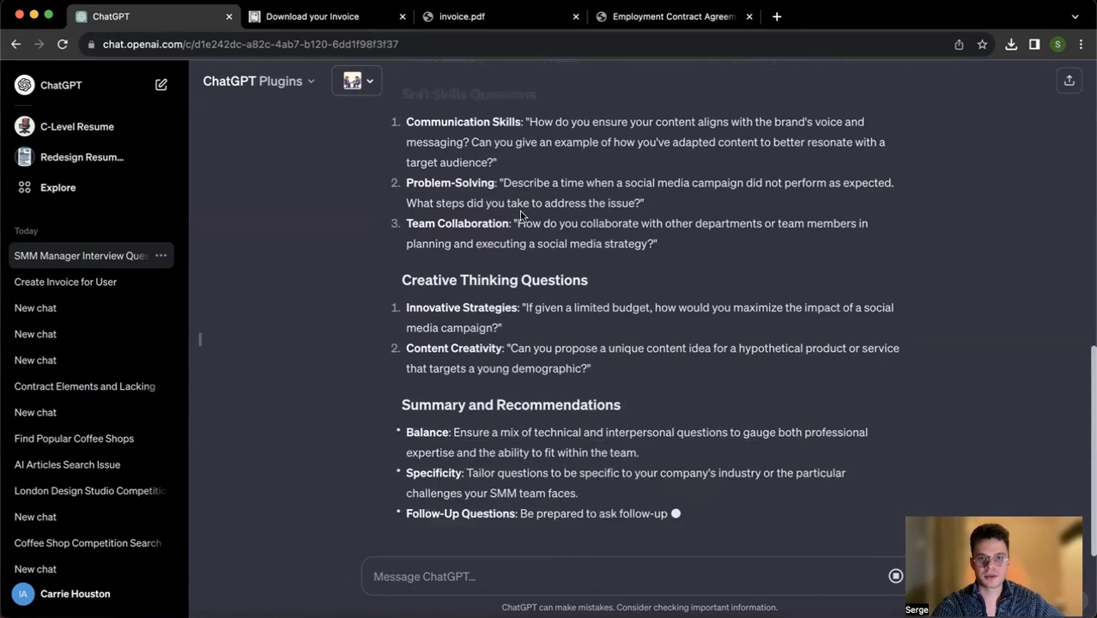
scroll(down, 3)
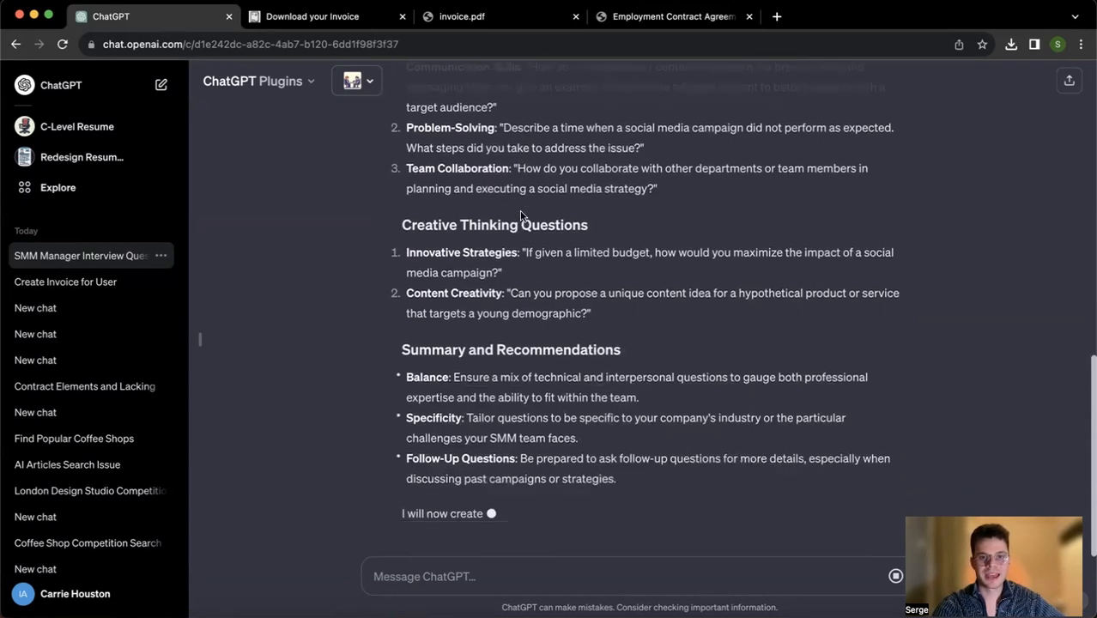